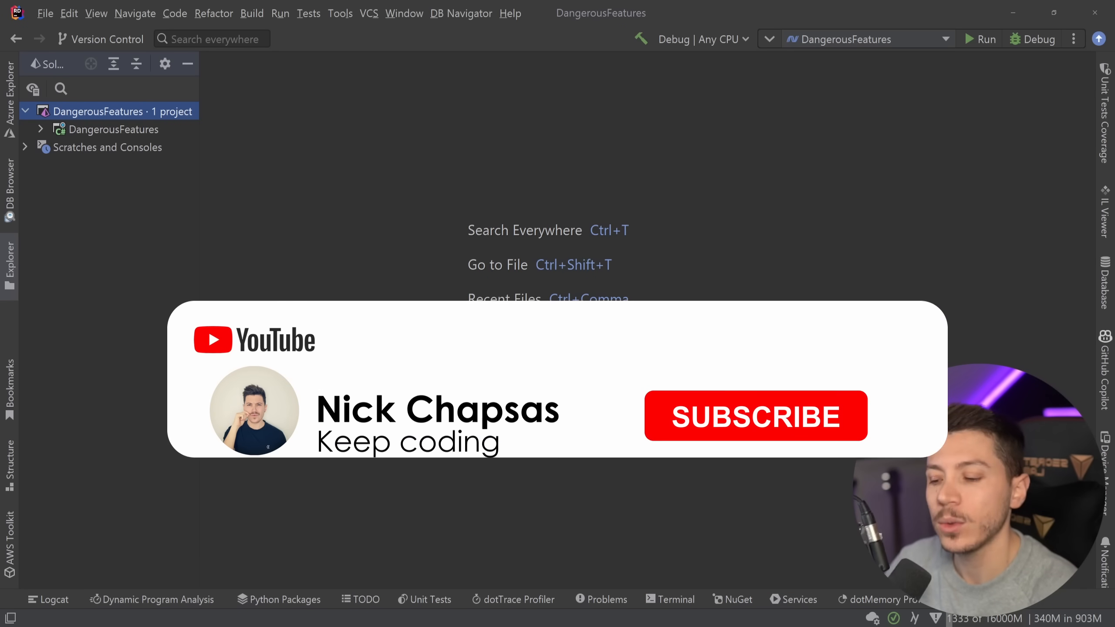
Expand the DangerousFeatures project in the Solution Explorer to reveal Program.cs
{"action": "left_click", "coordinate": [754, 416]}
{"action": "type", "text": "P"}
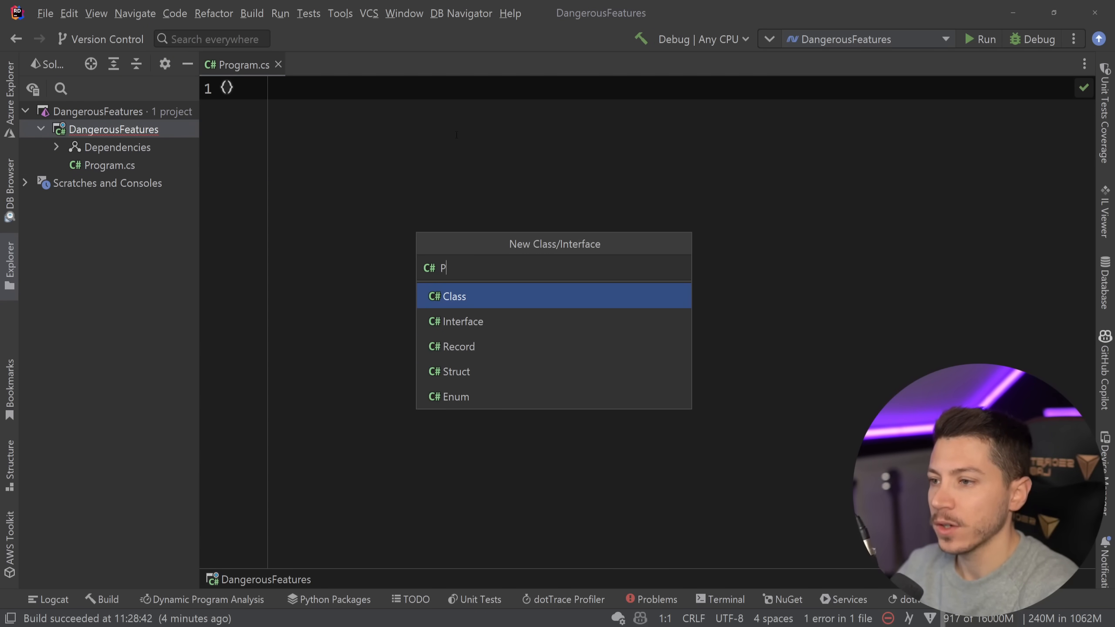
Create class Person with public string FullName { get; set; }, briefly toggling the nullable ? marker
{"action": "key", "text": "Enter"}
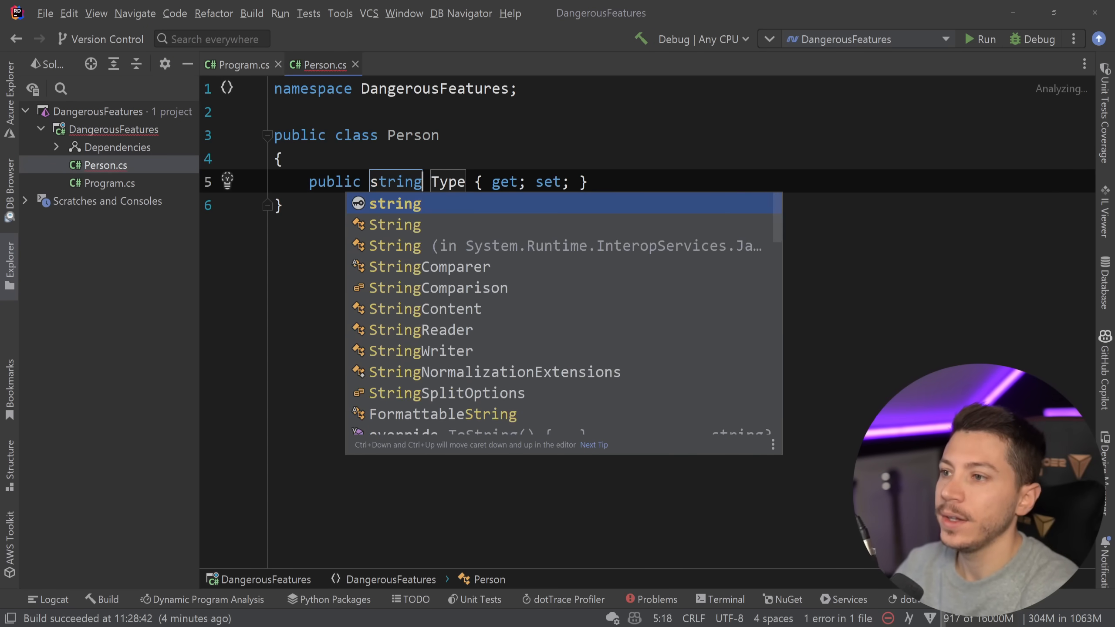
{"action": "type", "text": "Full"}
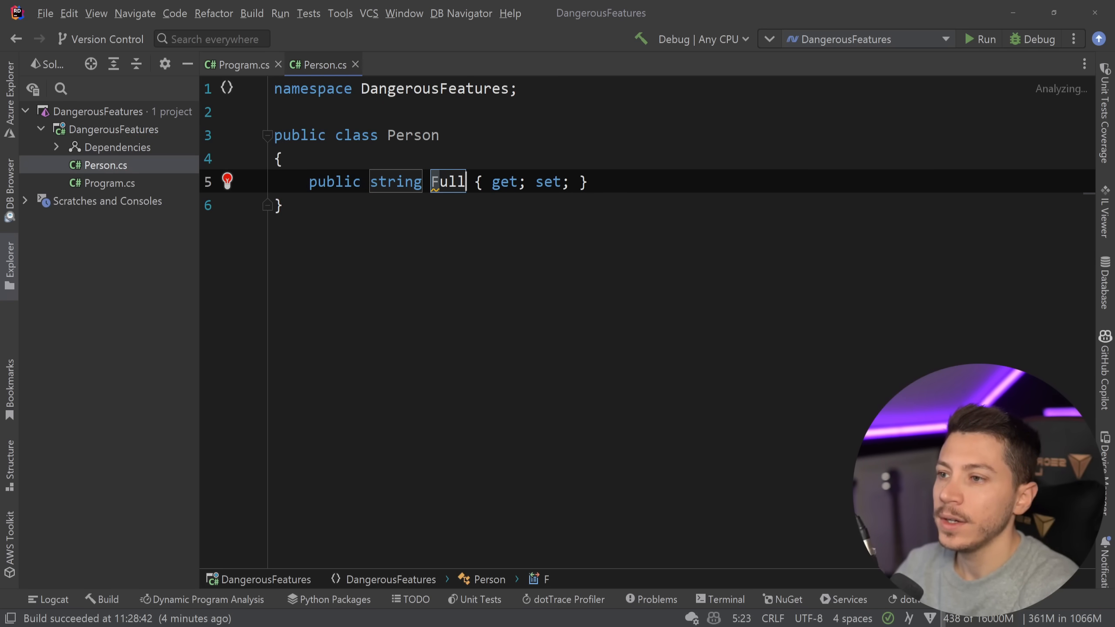
{"action": "type", "text": "Name"}
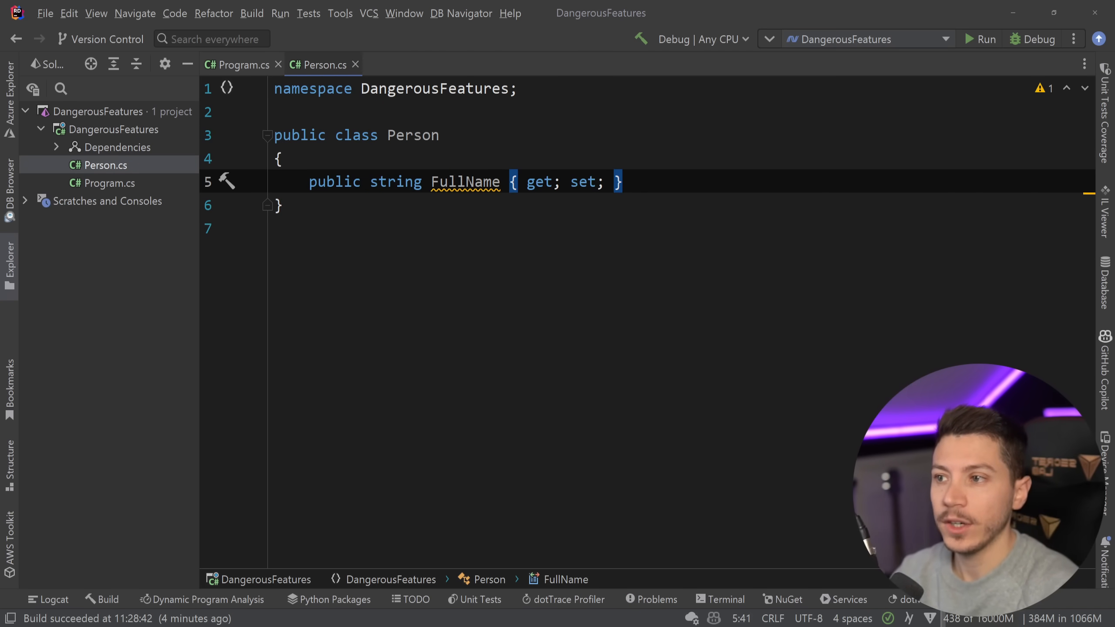
{"action": "mouse_move", "coordinate": [465, 182]}
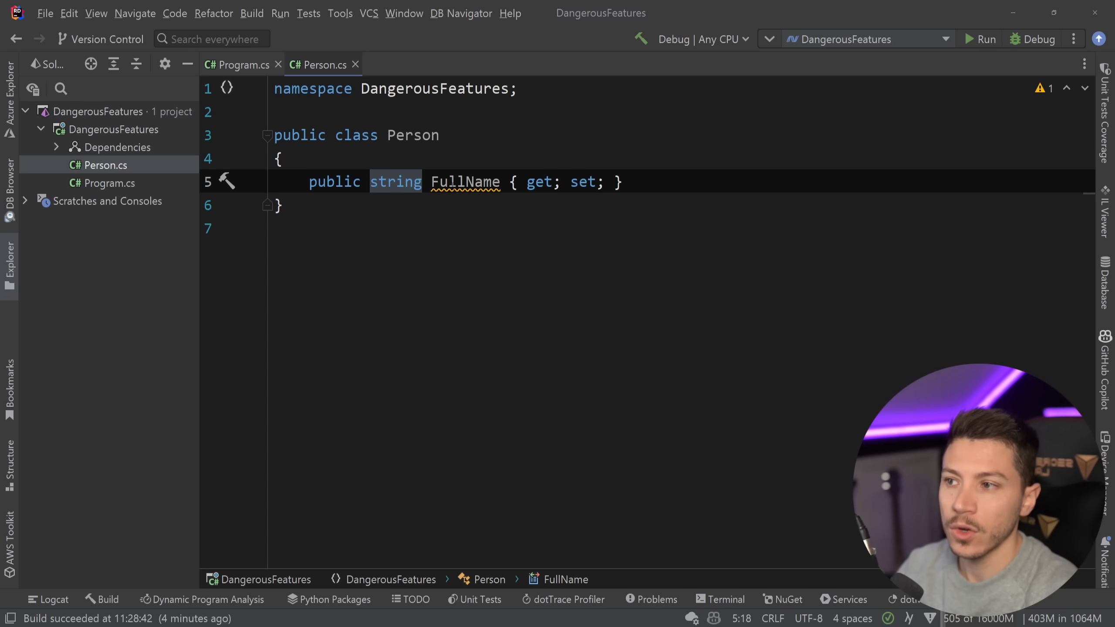
{"action": "type", "text": "?"}
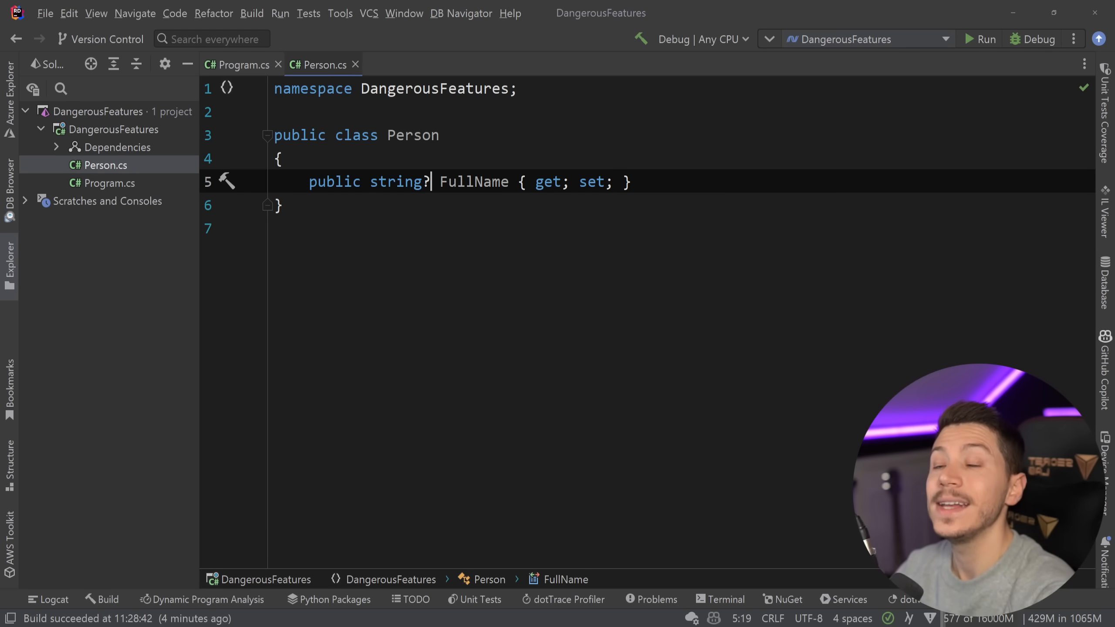
{"action": "key", "text": "Backspace"}
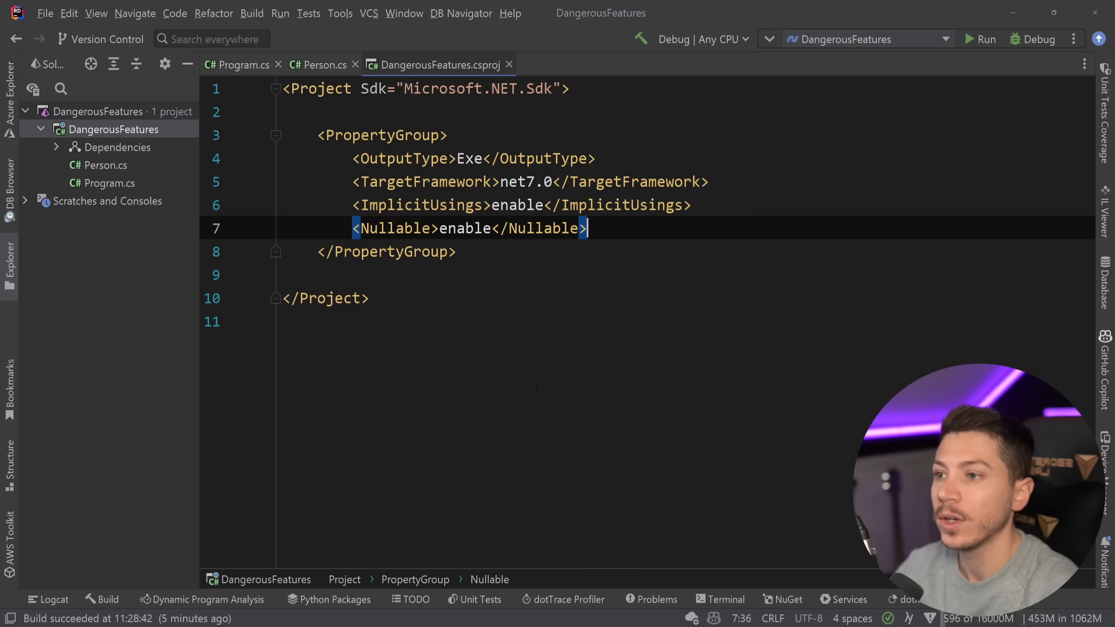
Add <WarningsAsErrors>Nullable</WarningsAsErrors> to the csproj and initialise FullName to null!
{"action": "type", "text": "<WarningsAsErrors>Nullable</WarningsAsErrors>"}
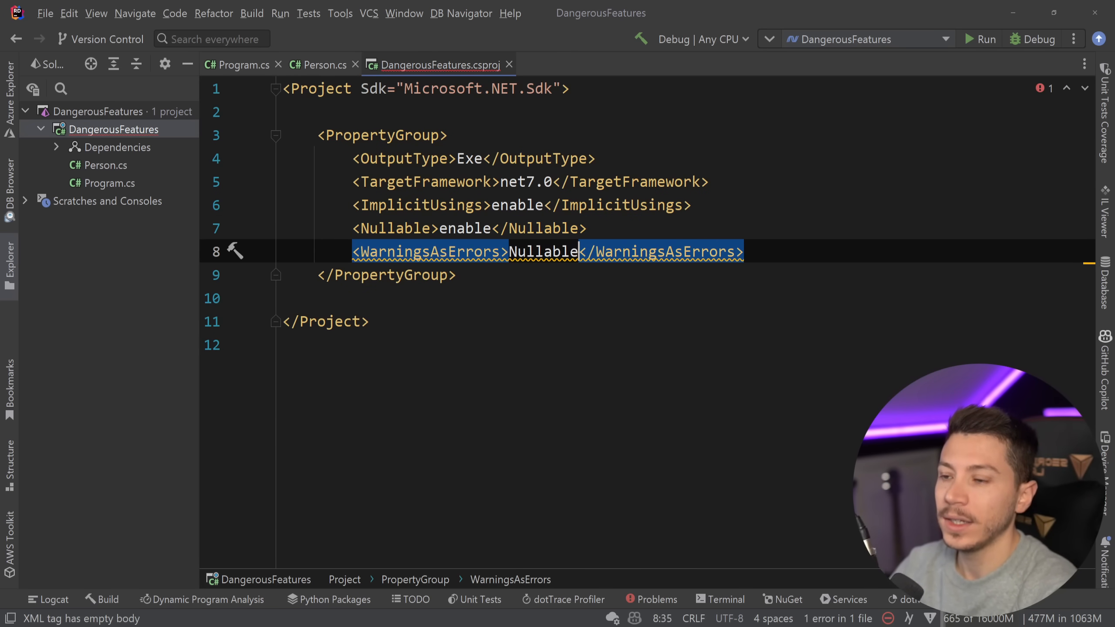
{"action": "left_click", "coordinate": [321, 64]}
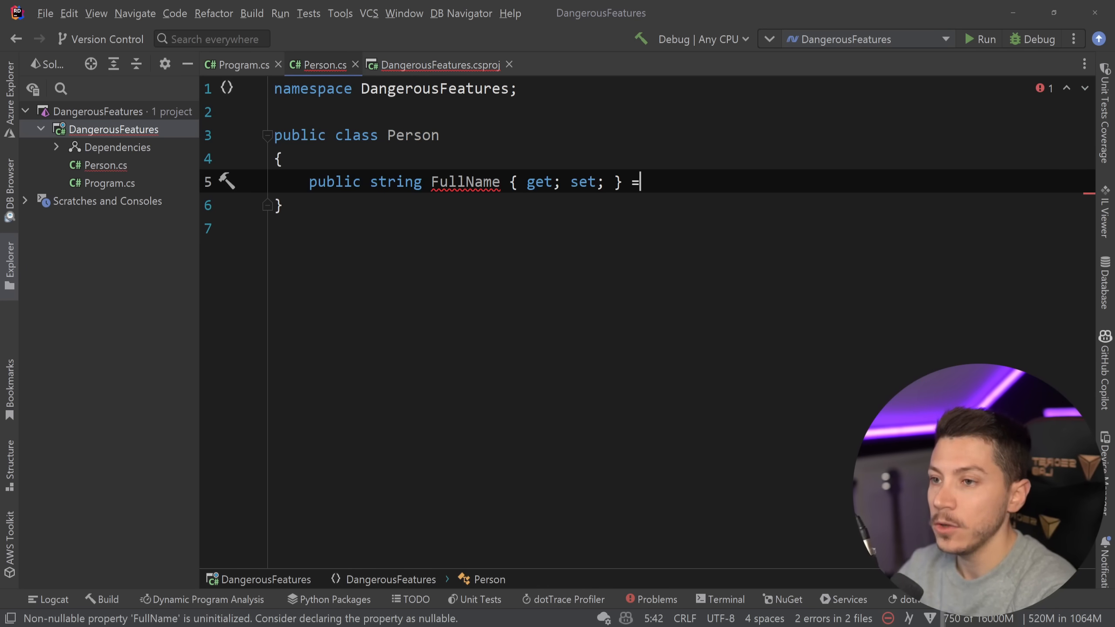
{"action": "key", "text": "Backspace"}
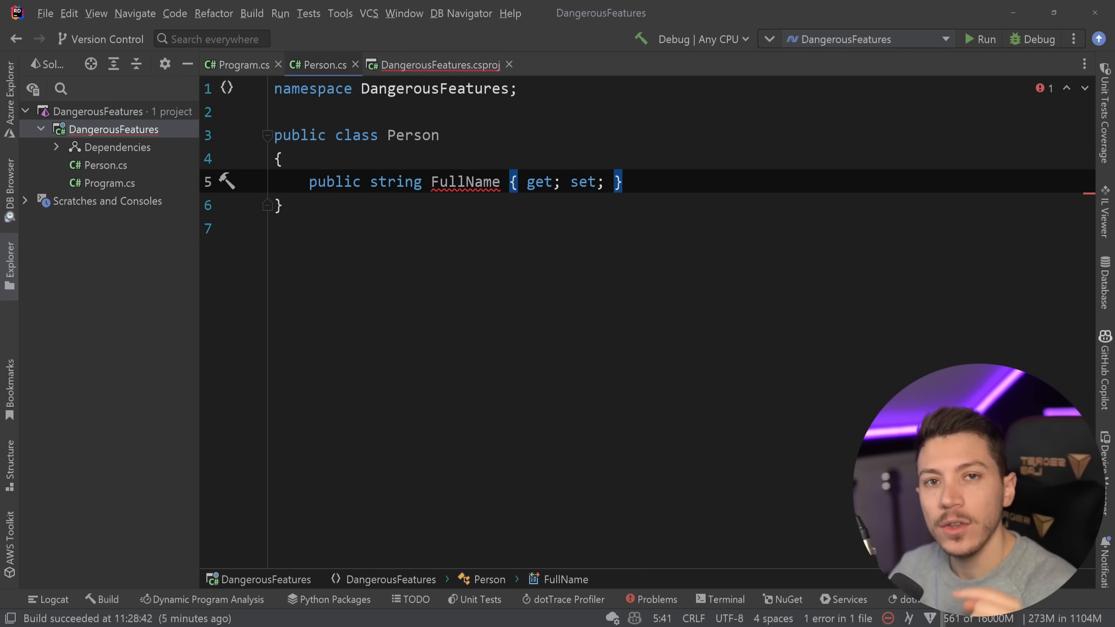
{"action": "type", "text": "= default!;"}
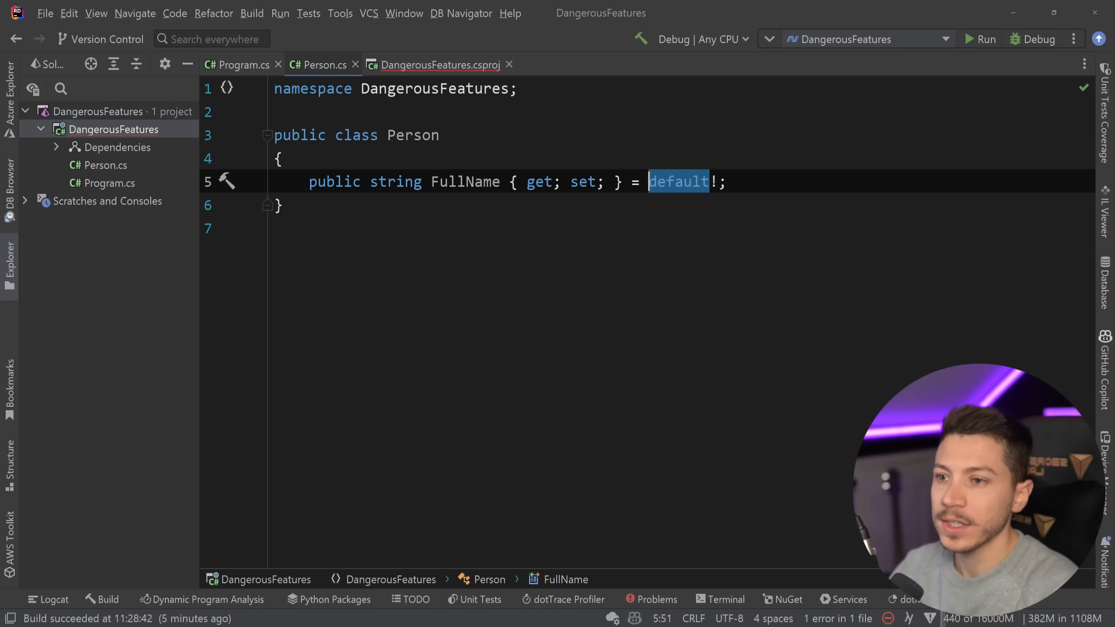
{"action": "type", "text": "null"}
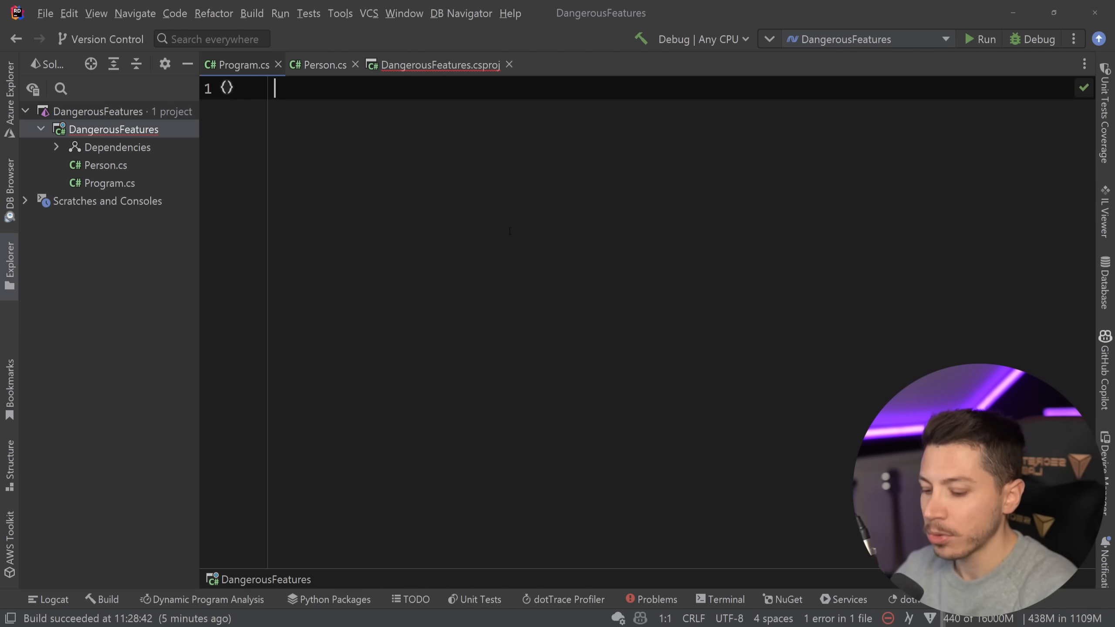
Write var person = new Person() with Console.WriteLine, breakpoint it and debug to see FullName null
{"action": "type", "text": "var person = en"}
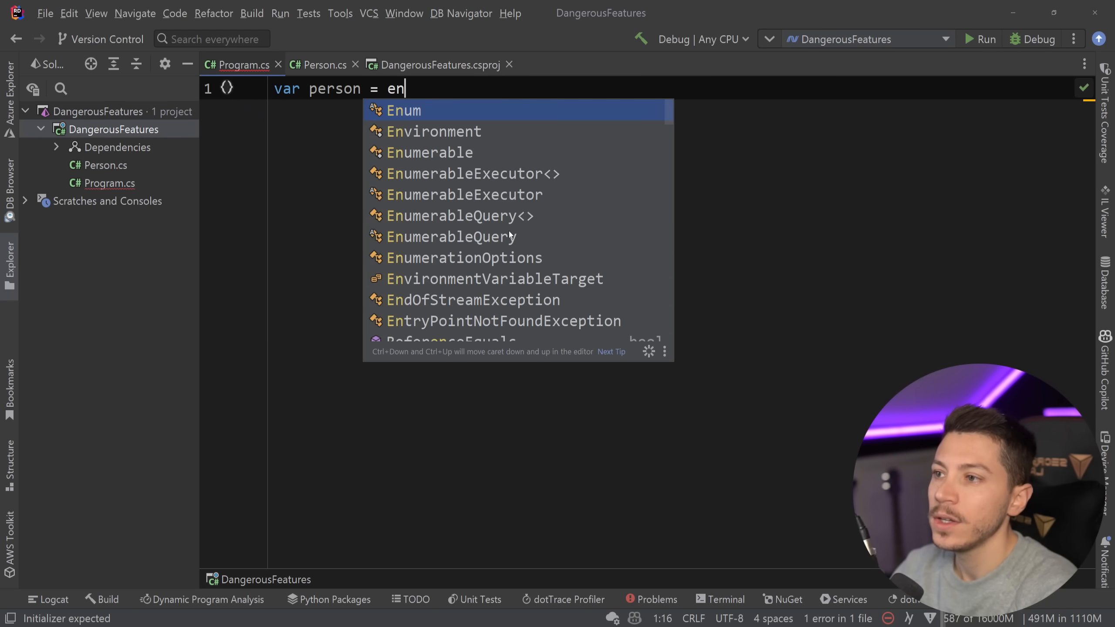
{"action": "type", "text": "new Person();"}
{"action": "type", "text": "Console.WriteLine();"}
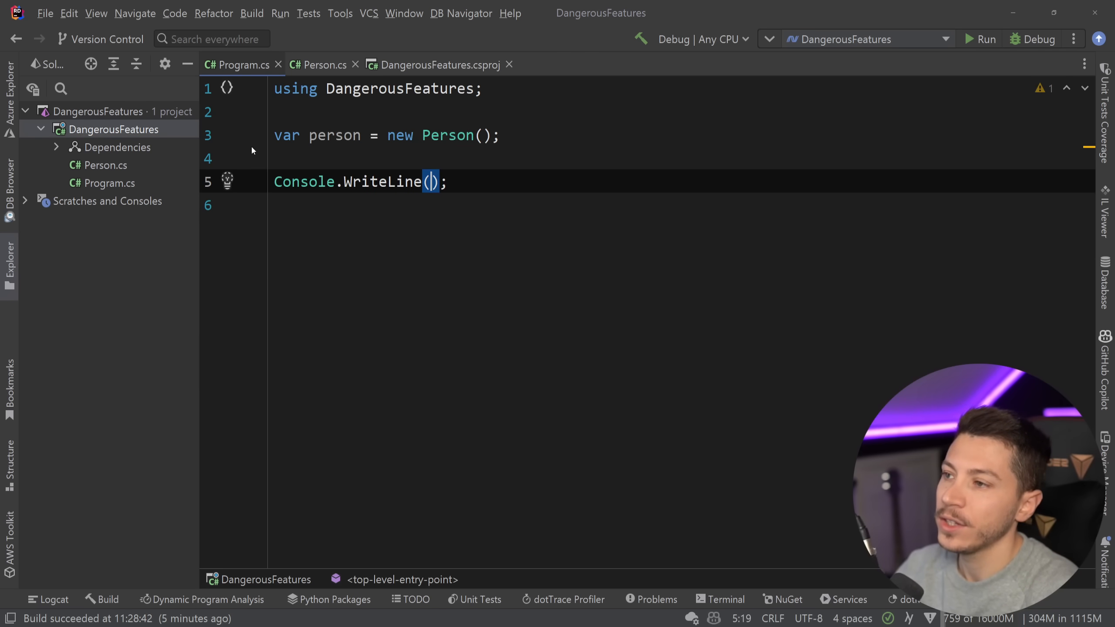
{"action": "left_click", "coordinate": [1039, 40]}
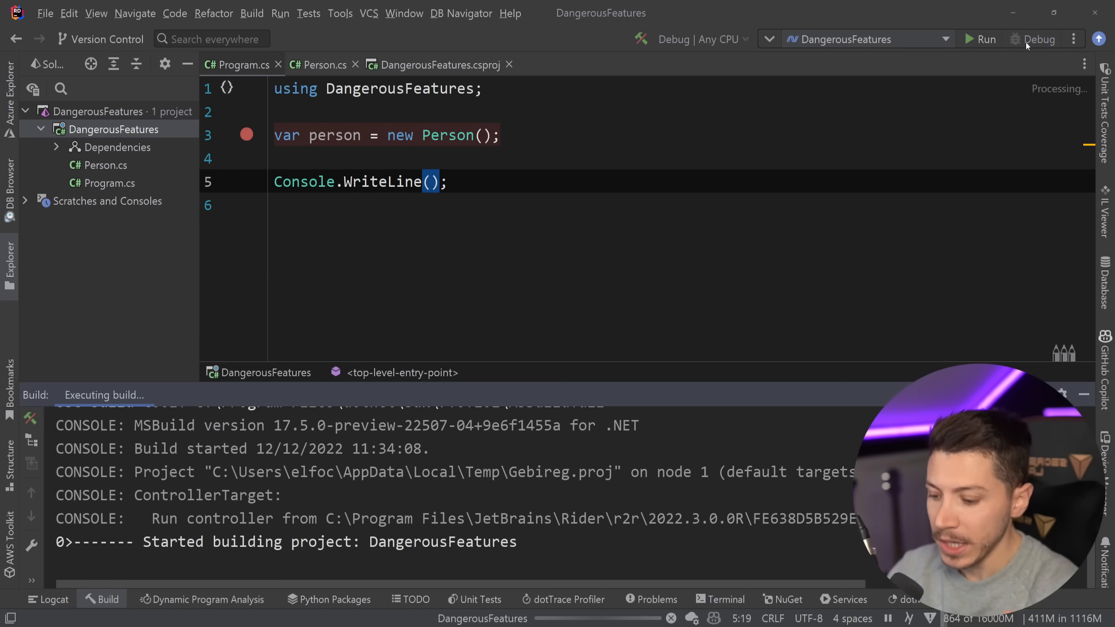
{"action": "left_click", "coordinate": [1035, 40]}
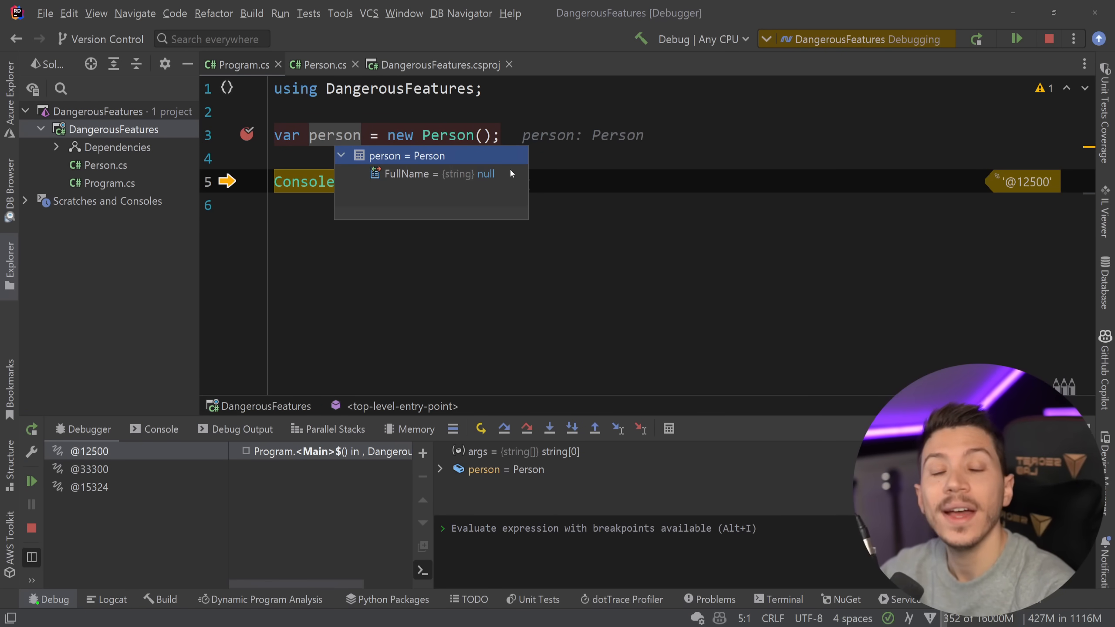
{"action": "left_click", "coordinate": [1049, 39]}
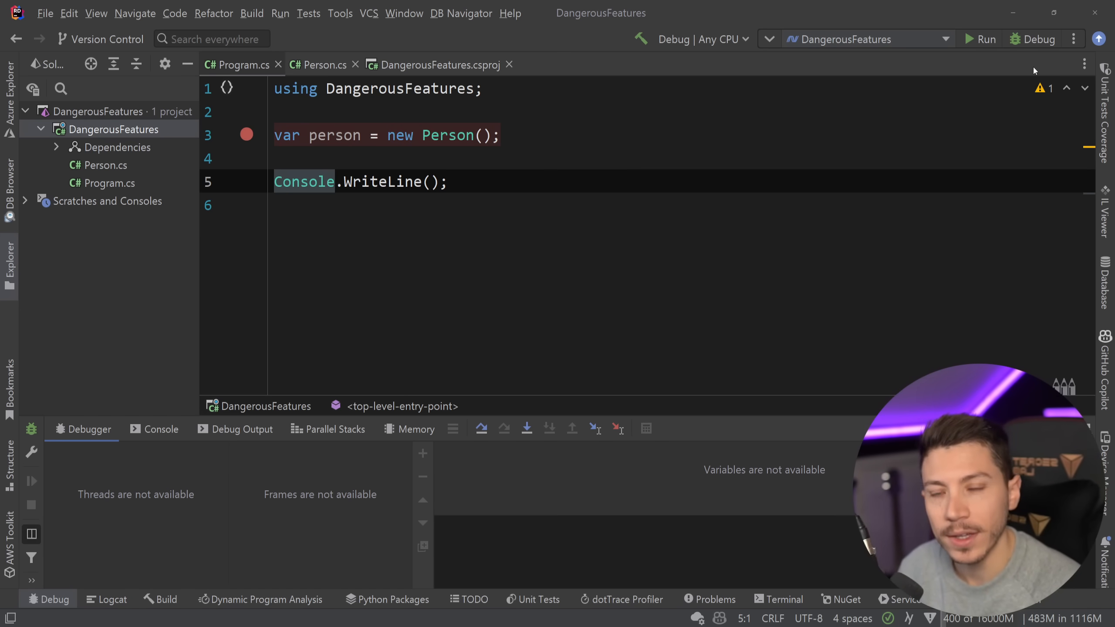
Make FullName string?, build, and scroll the IL Viewer's Low-Level C# for compiler-added Nullable attributes
{"action": "left_click", "coordinate": [319, 65]}
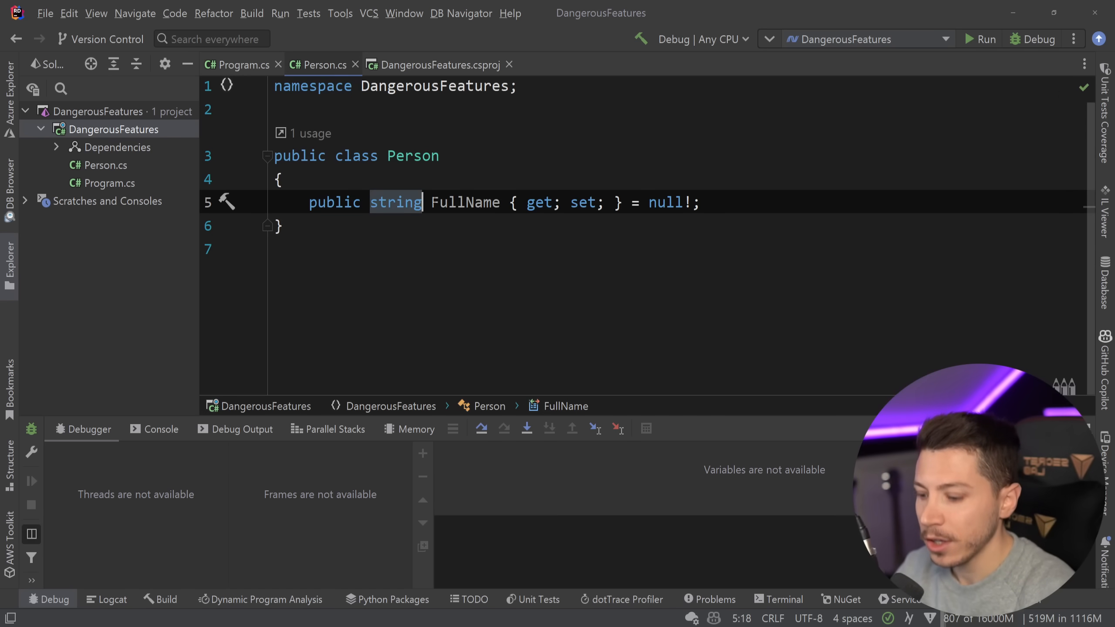
{"action": "type", "text": "?"}
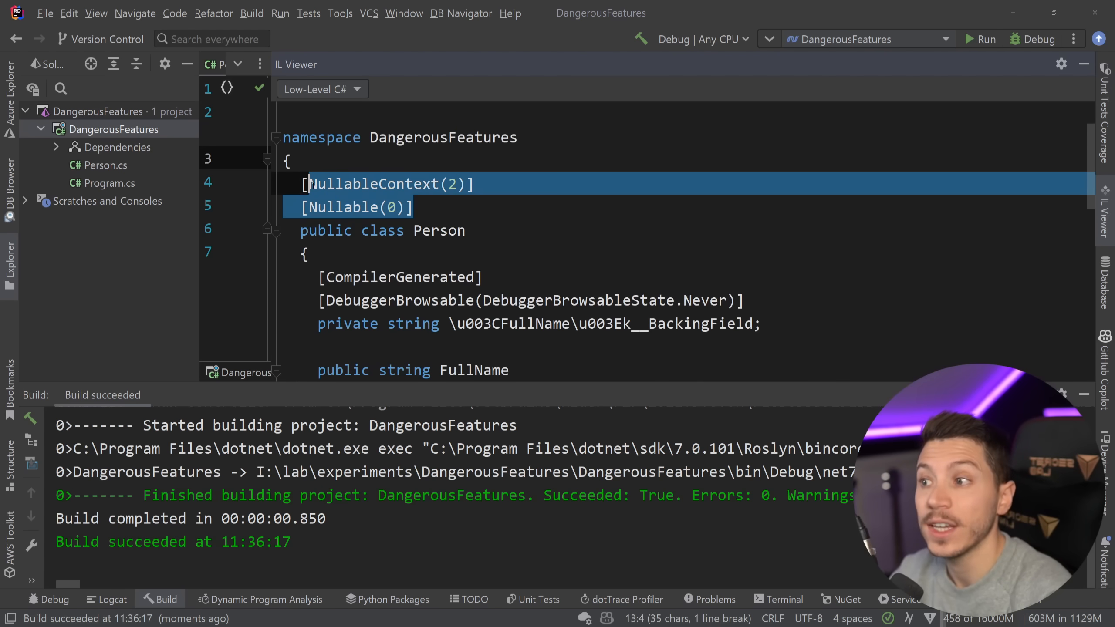
{"action": "left_click", "coordinate": [412, 207]}
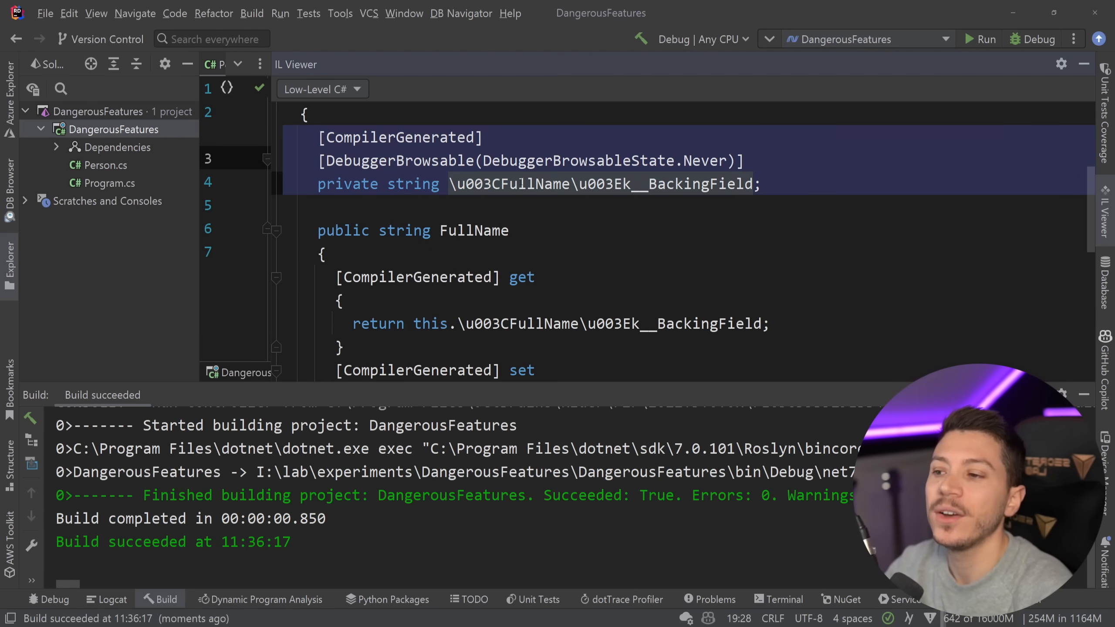
{"action": "scroll", "scroll_direction": "up", "scroll_amount": 3}
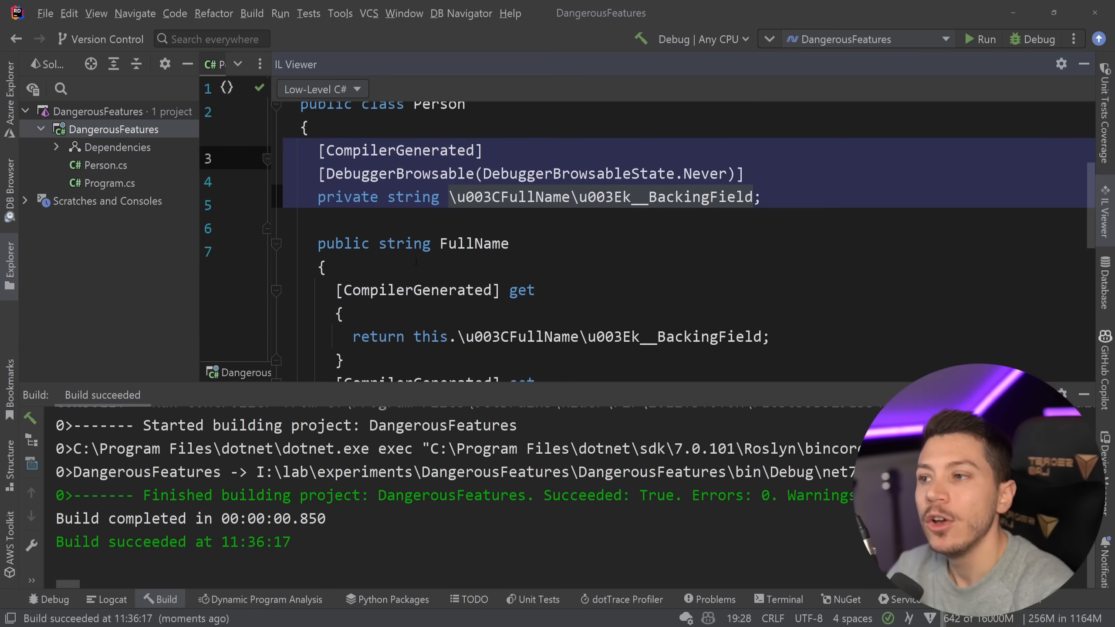
{"action": "scroll", "scroll_direction": "up", "scroll_amount": 3}
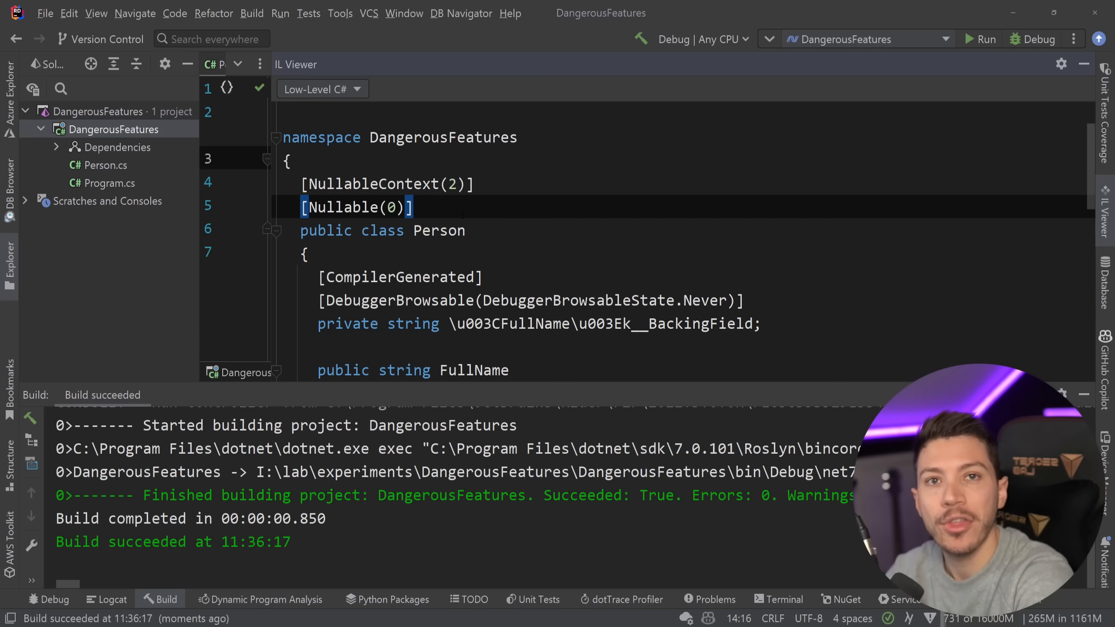
{"action": "mouse_move", "coordinate": [939, 70]}
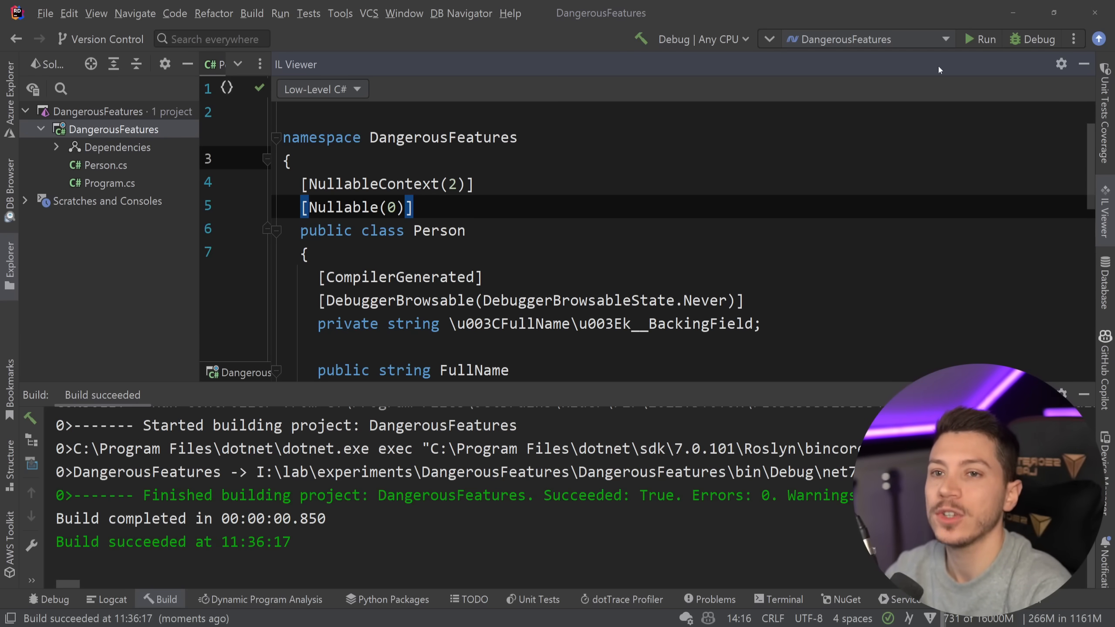
{"action": "left_click", "coordinate": [319, 64]}
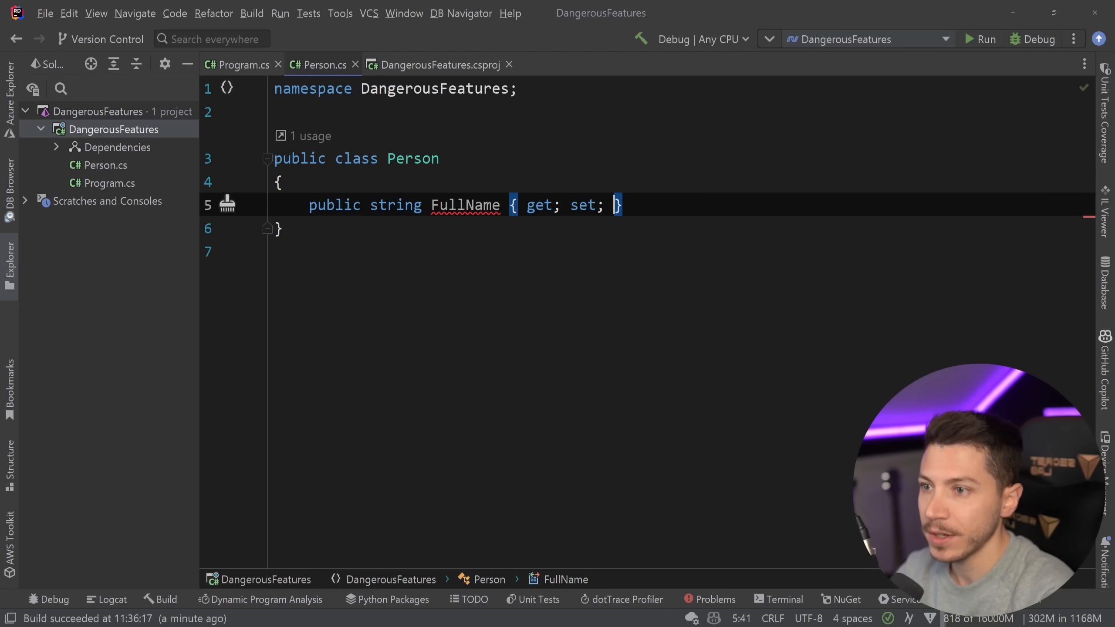
Change FullName's setter to init with = default!, rebuild, and view its set_FullName method in raw IL
{"action": "type", "text": "init"}
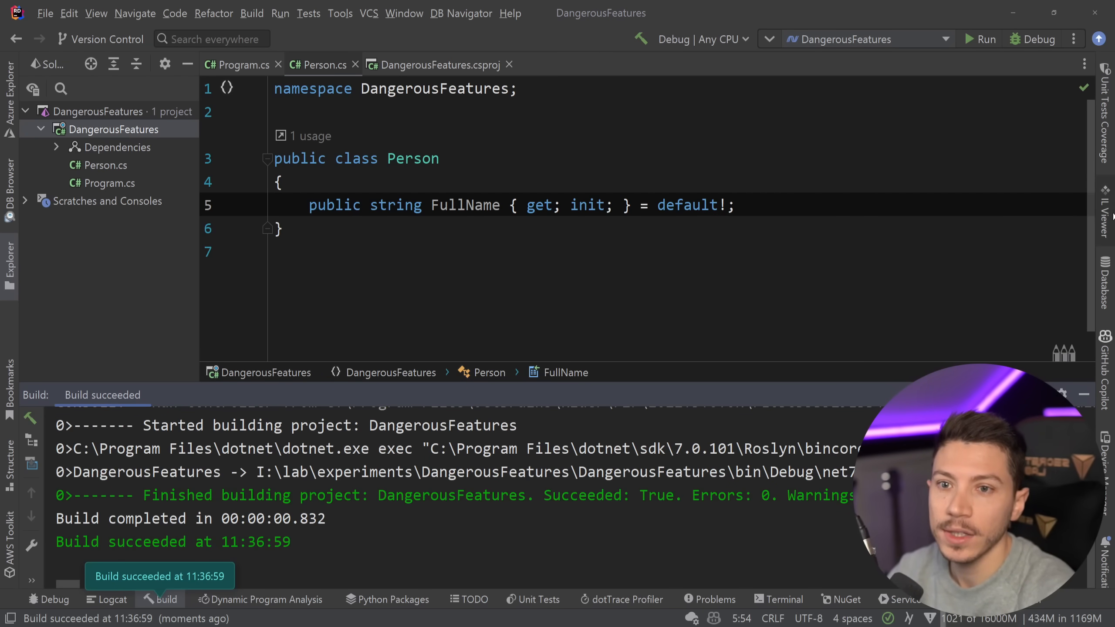
{"action": "left_click", "coordinate": [1105, 198]}
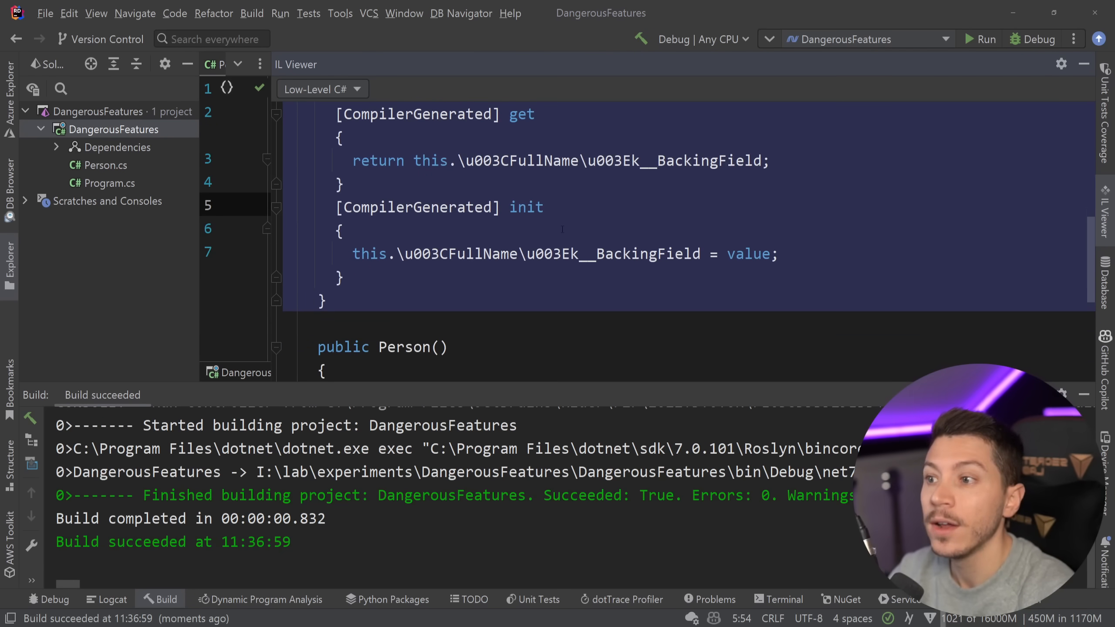
{"action": "double_click", "coordinate": [525, 208]}
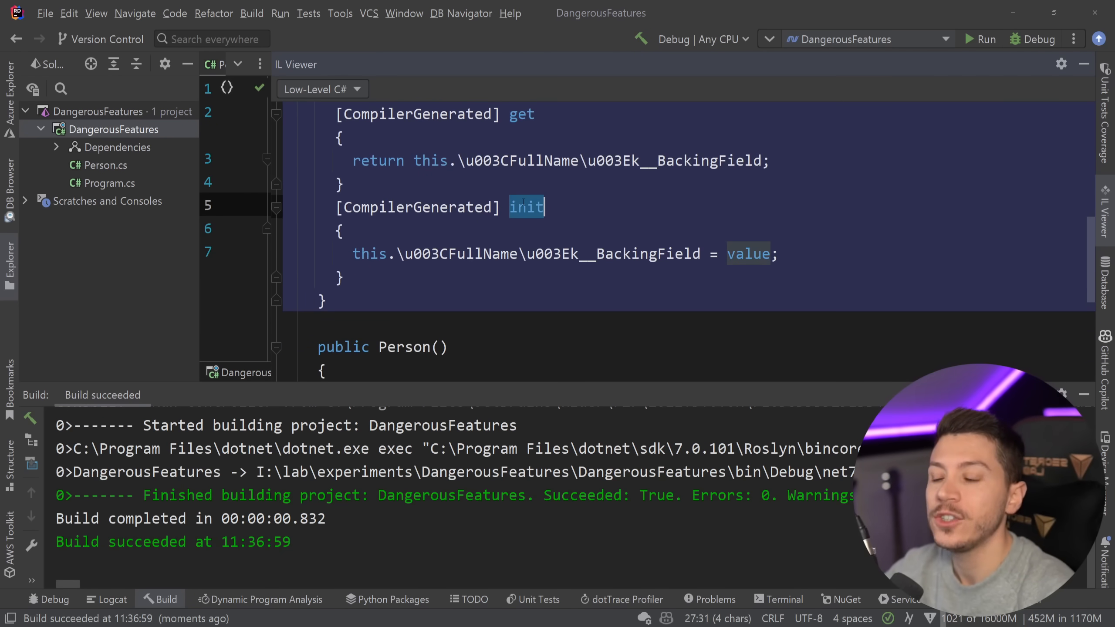
{"action": "scroll", "scroll_direction": "up", "scroll_amount": 3}
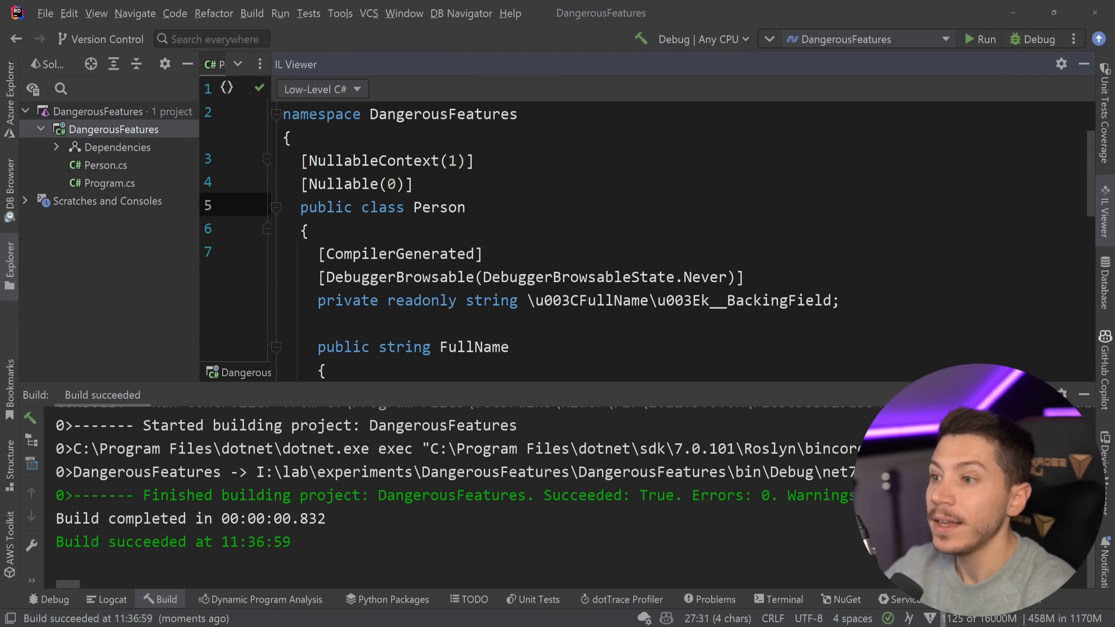
{"action": "left_click", "coordinate": [322, 89]}
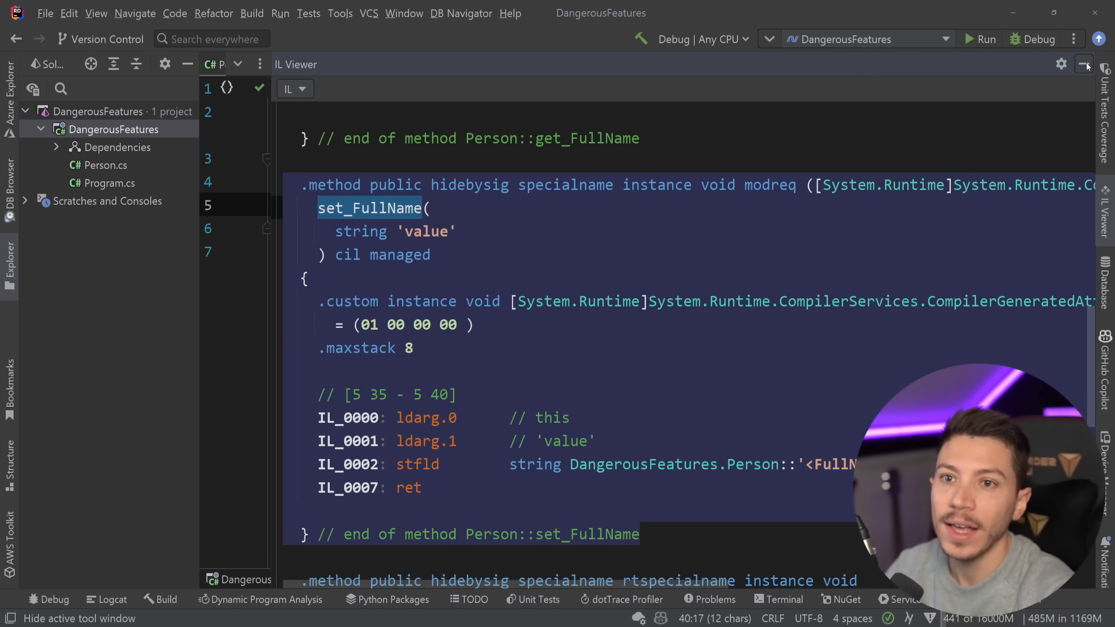
Return to Program.cs and assign person.FullName = "Nick Chapsas" directly
{"action": "left_click", "coordinate": [1085, 63]}
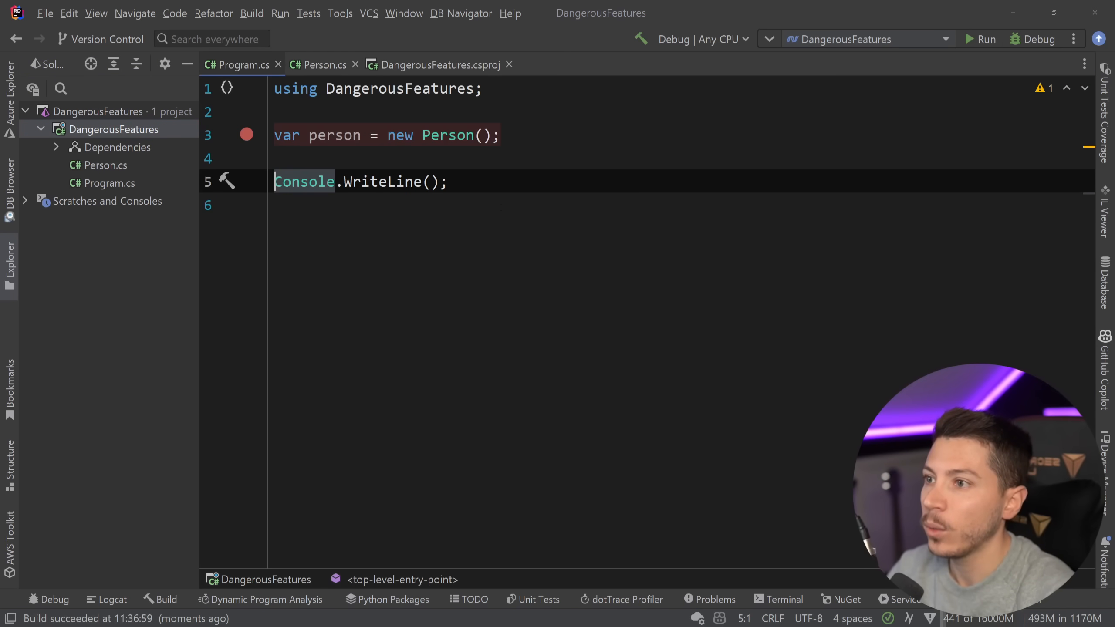
{"action": "type", "text": "person.FullName = \"Nick CH"}
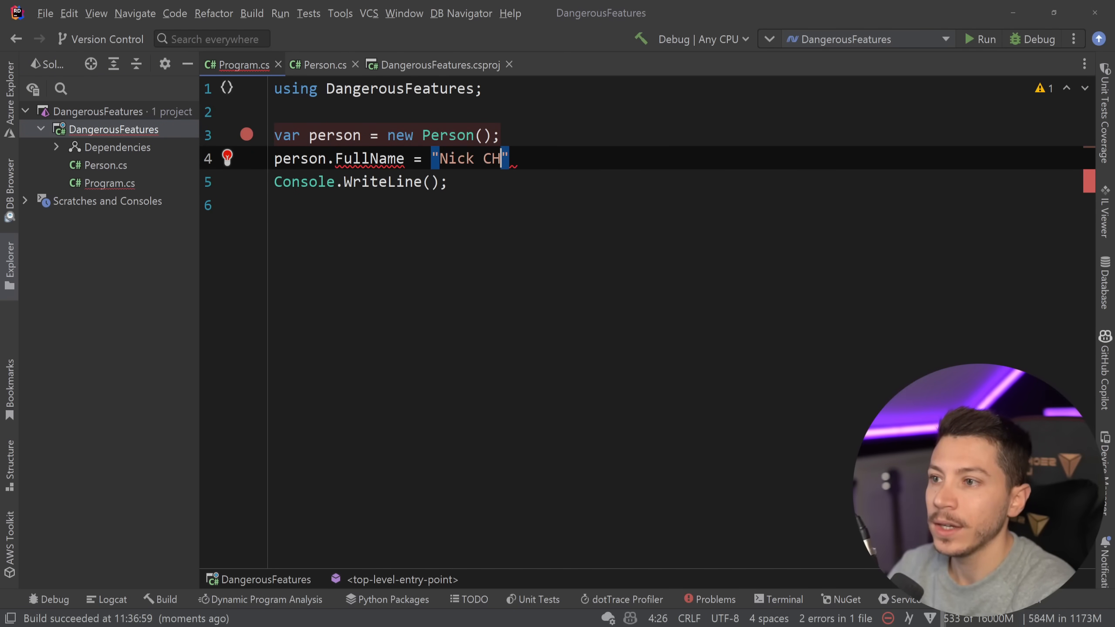
{"action": "type", "text": "apsas"}
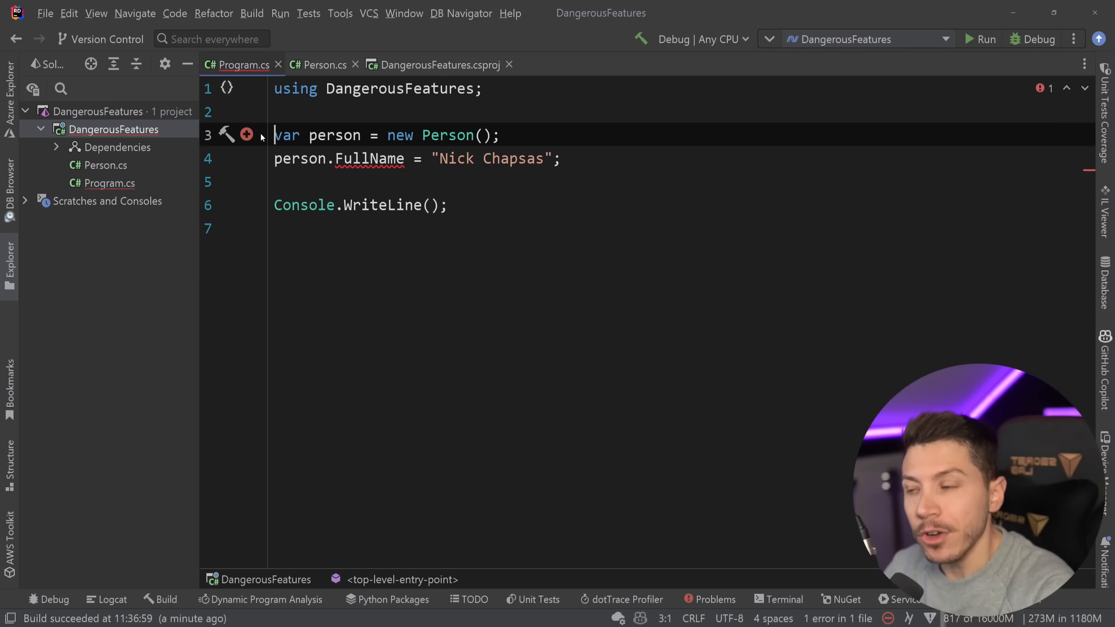
Set FullName via typeof(Person).GetProperty(nameof(...))!.SetValue(person, "Nick Chapsas") and start debugging
{"action": "type", "text": "typ"}
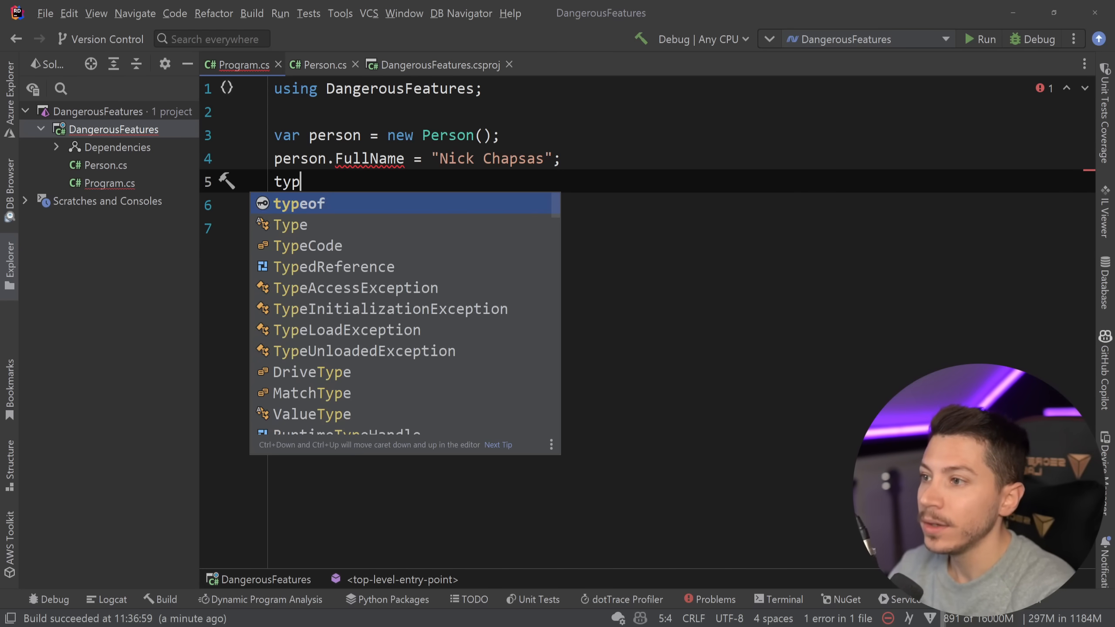
{"action": "type", "text": "typeof(Person)."}
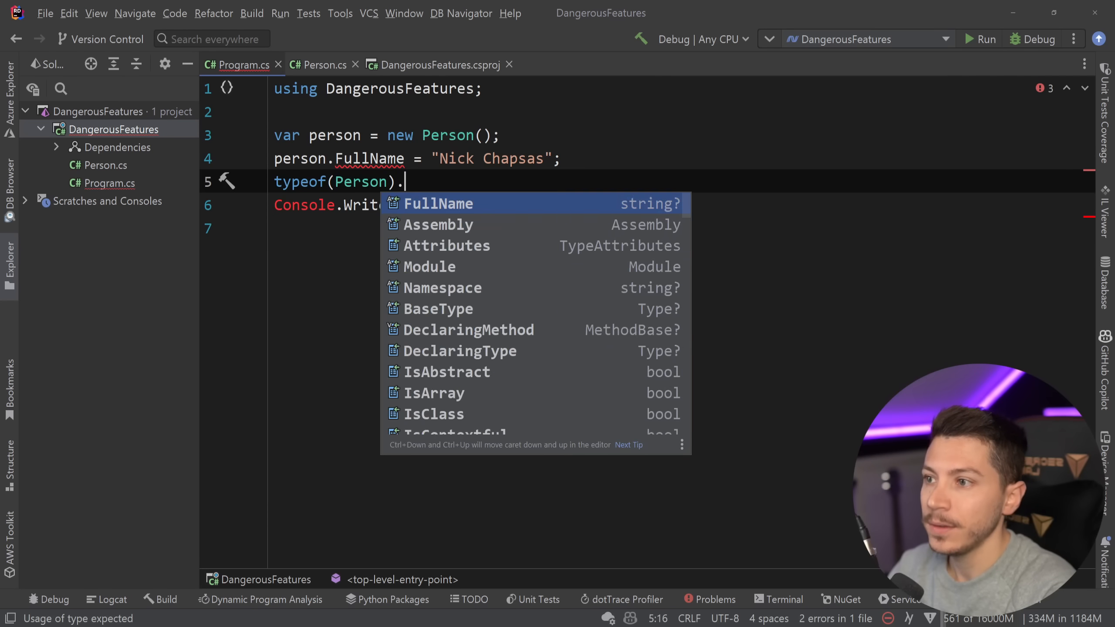
{"action": "type", "text": "GetProperty("}
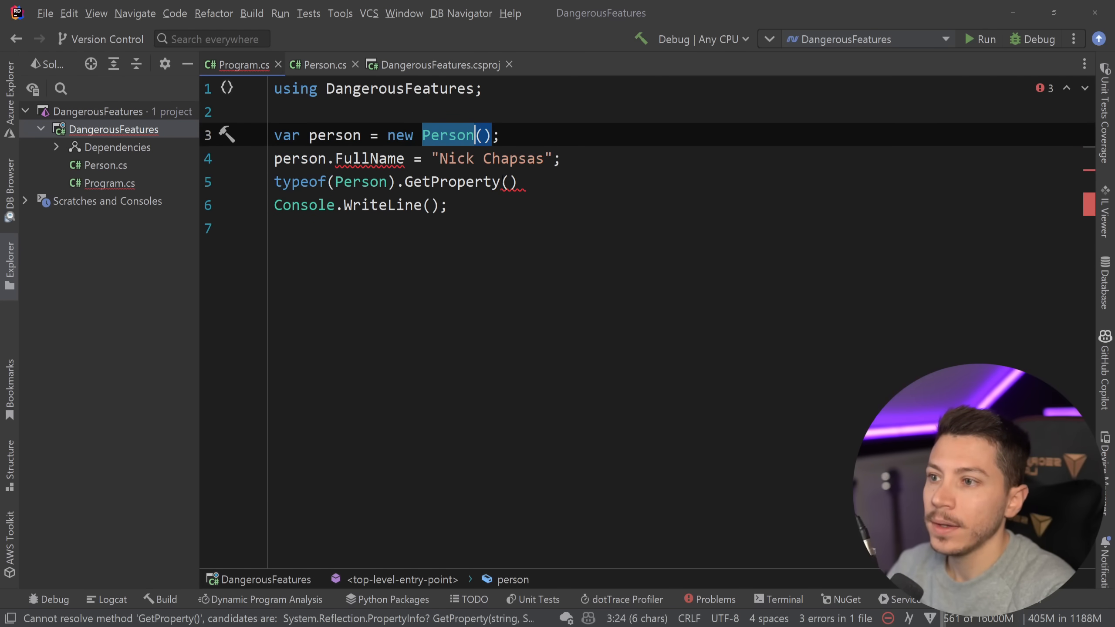
{"action": "type", "text": "nameof(Person.FullName"}
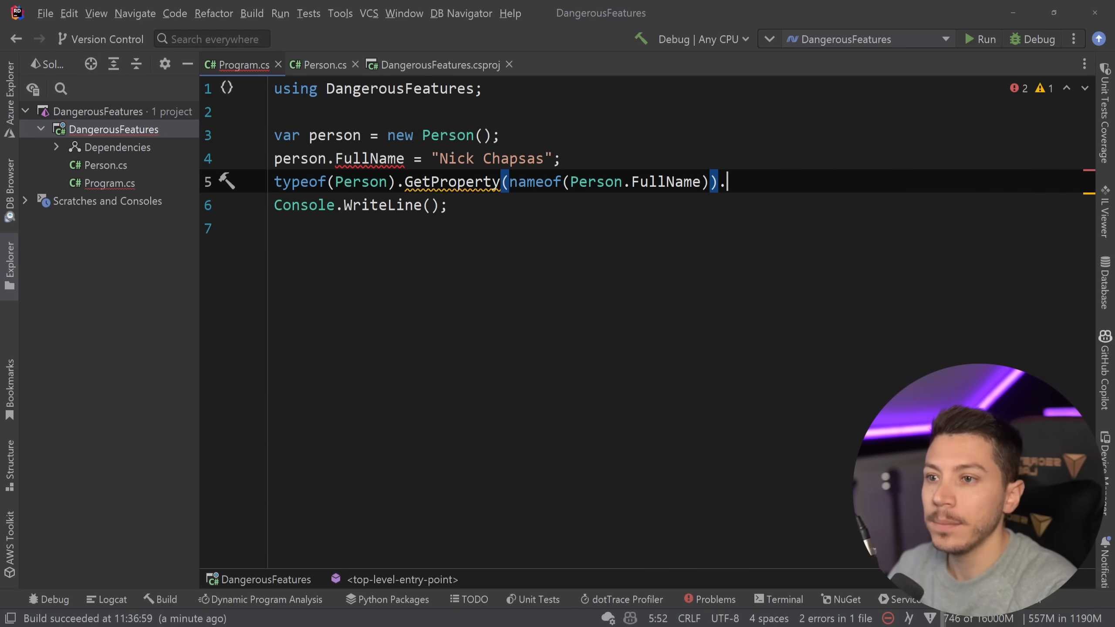
{"action": "type", "text": "SetValue();"}
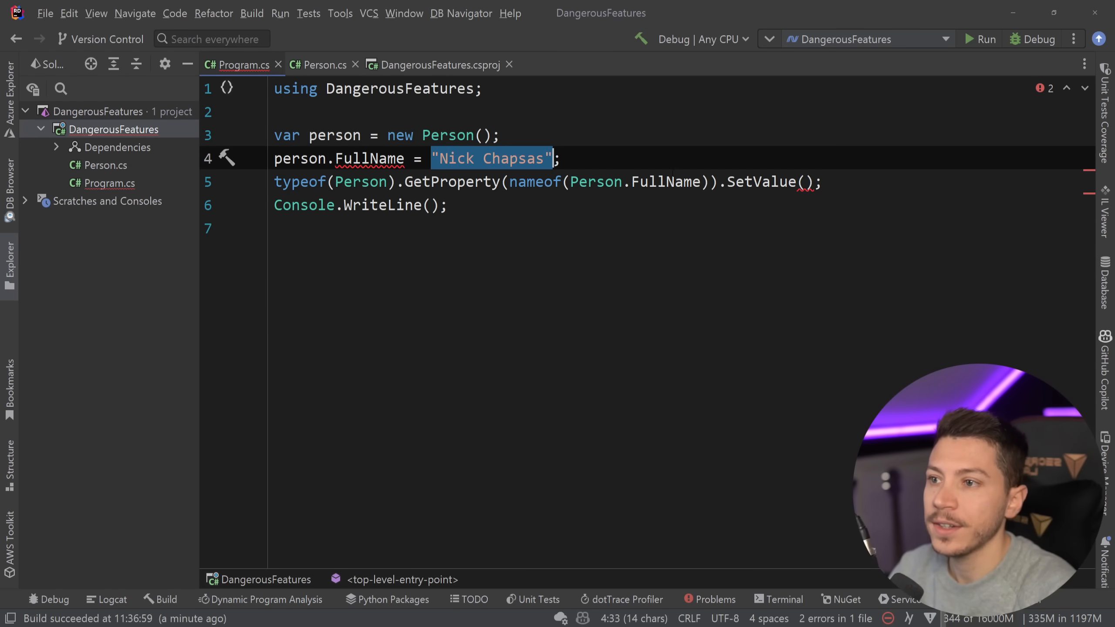
{"action": "type", "text": "person, \"Nick Chapsas\""}
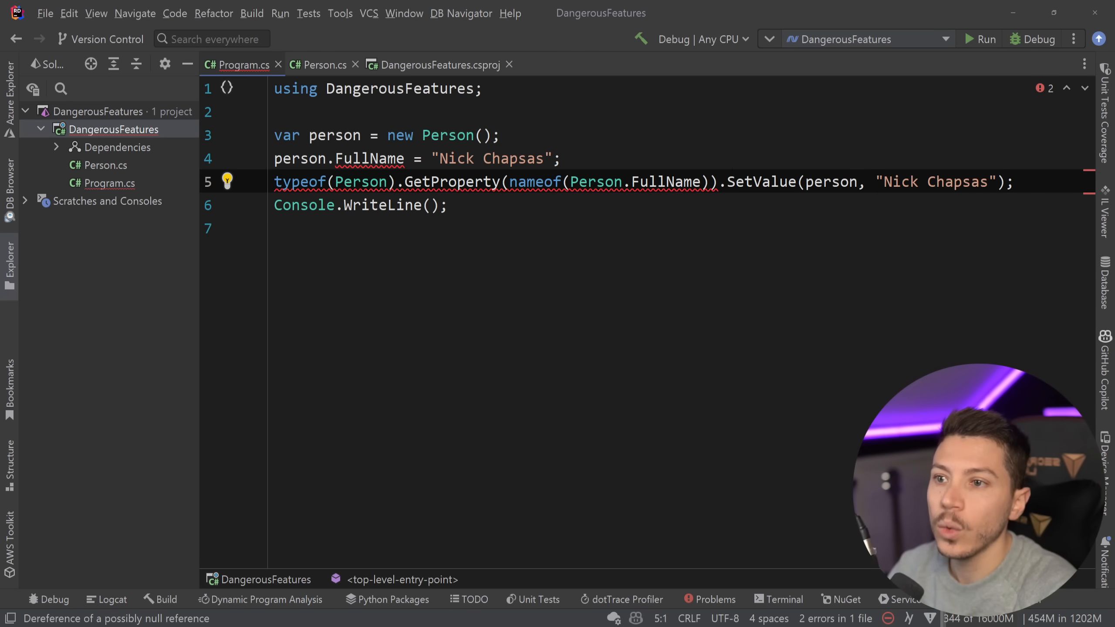
{"action": "type", "text": "!"}
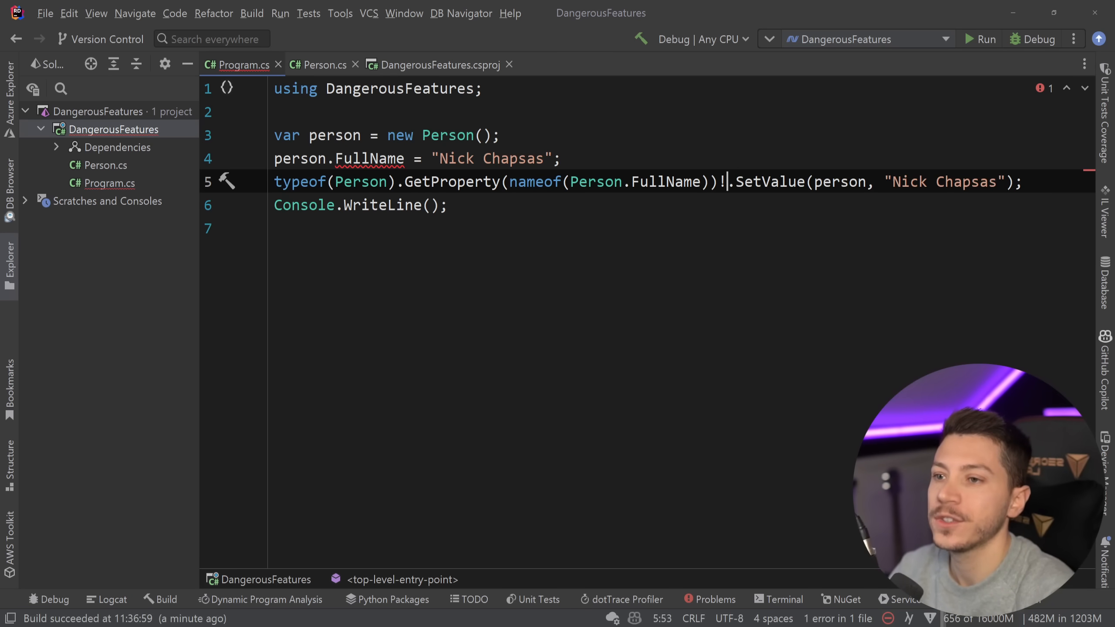
{"action": "left_click", "coordinate": [1022, 181]}
{"action": "type", "text": "//"}
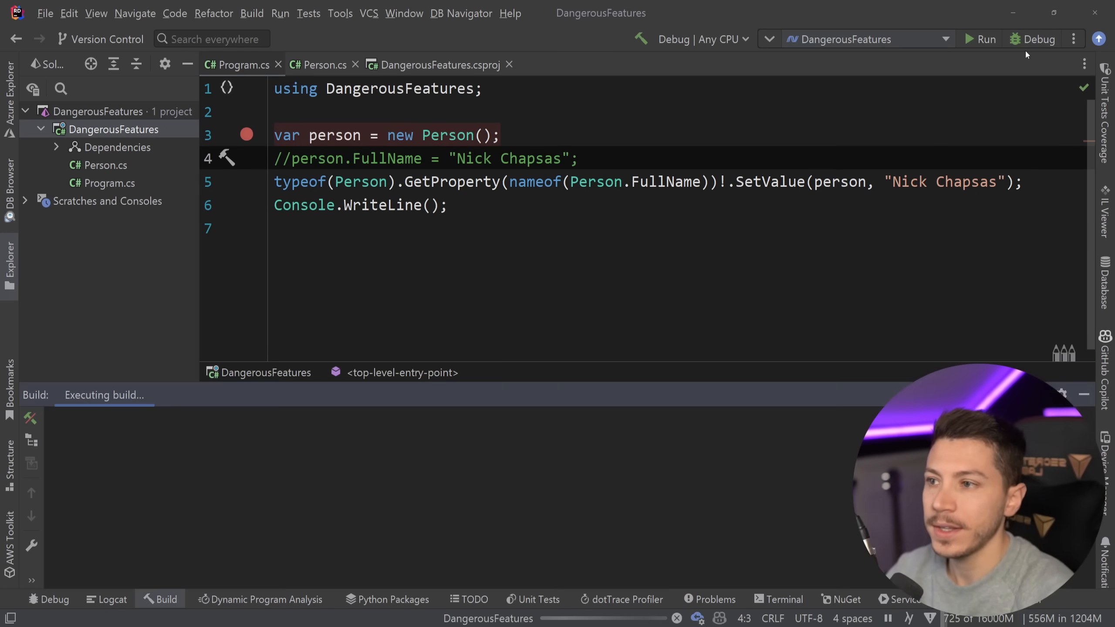
Step over the Person creation and the reflection SetValue call, then stop the debugger
{"action": "left_click", "coordinate": [1035, 39]}
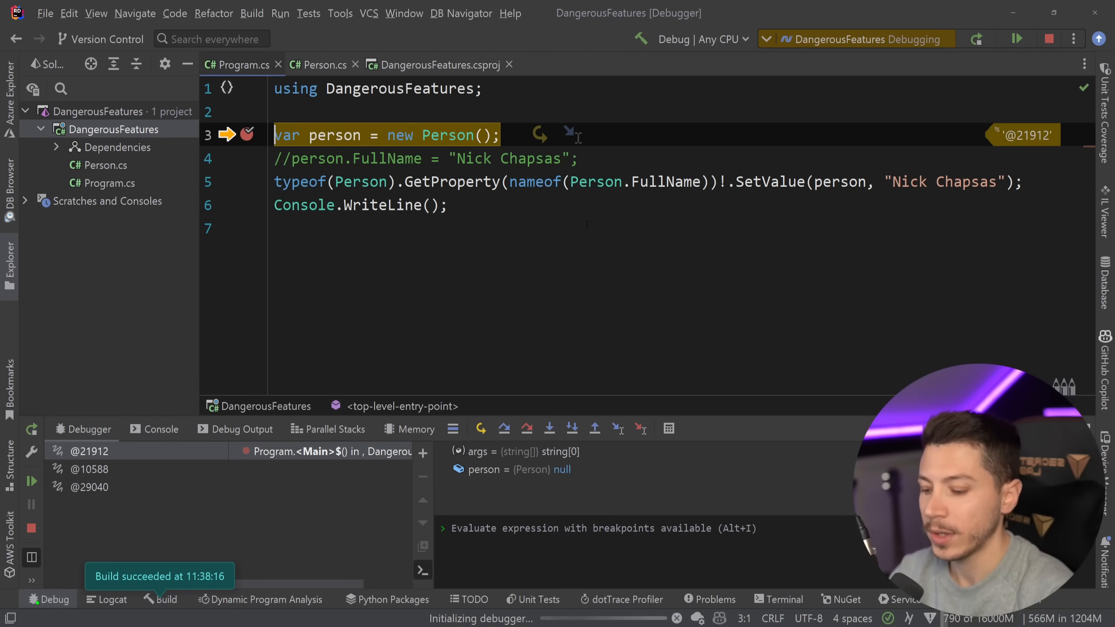
{"action": "left_click", "coordinate": [526, 428]}
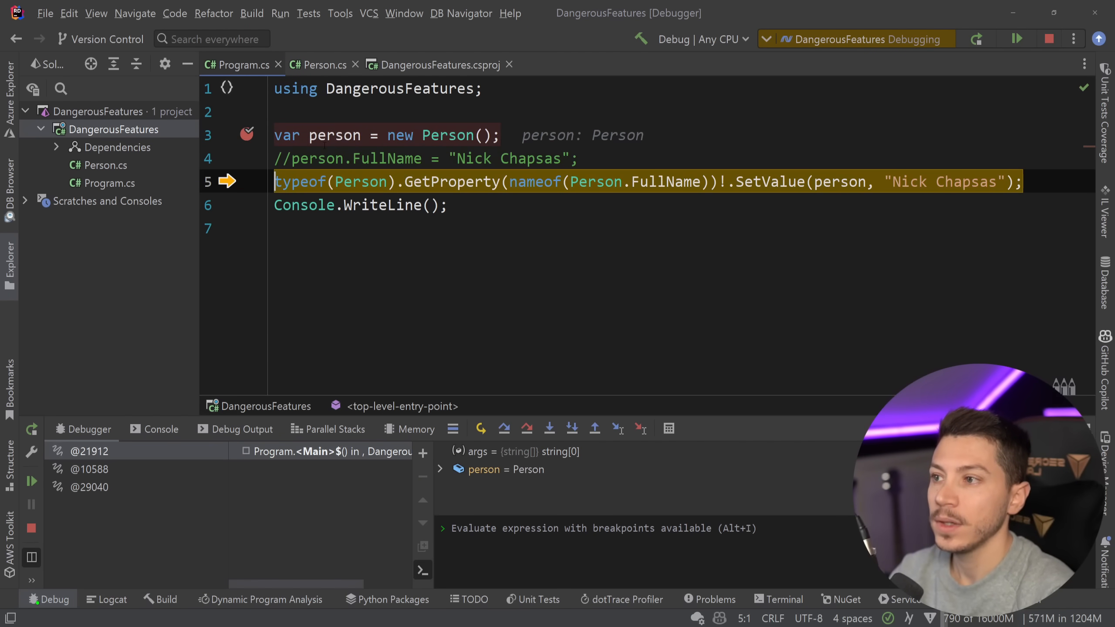
{"action": "left_click", "coordinate": [318, 64]}
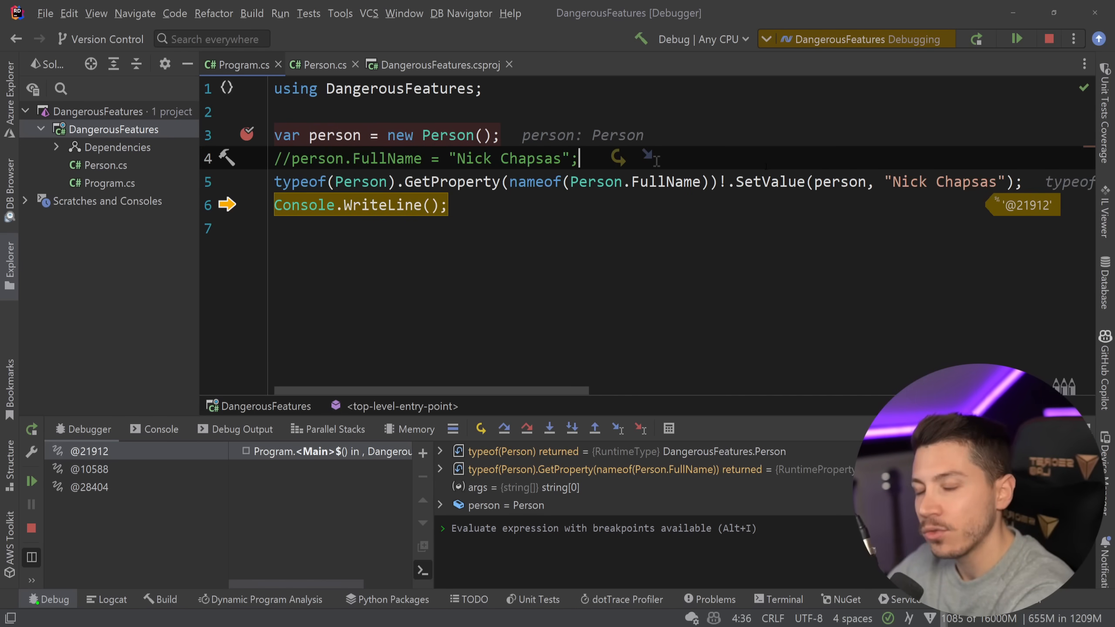
{"action": "left_click", "coordinate": [1048, 39]}
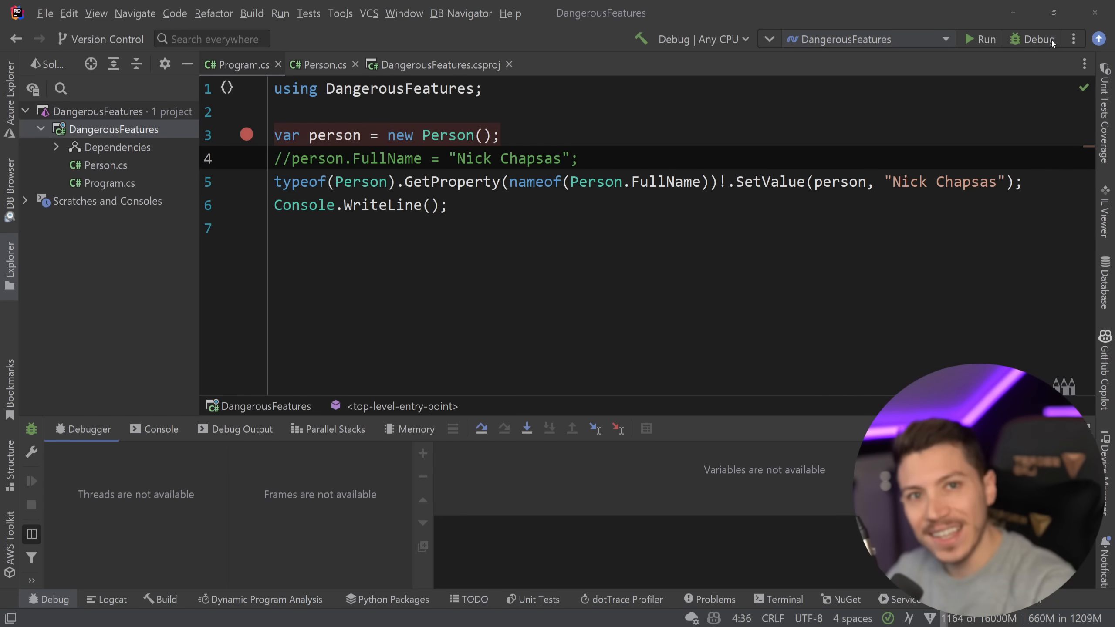
Make FullName required init and delete its = default! initializer, returning to Program.cs
{"action": "left_click", "coordinate": [318, 64]}
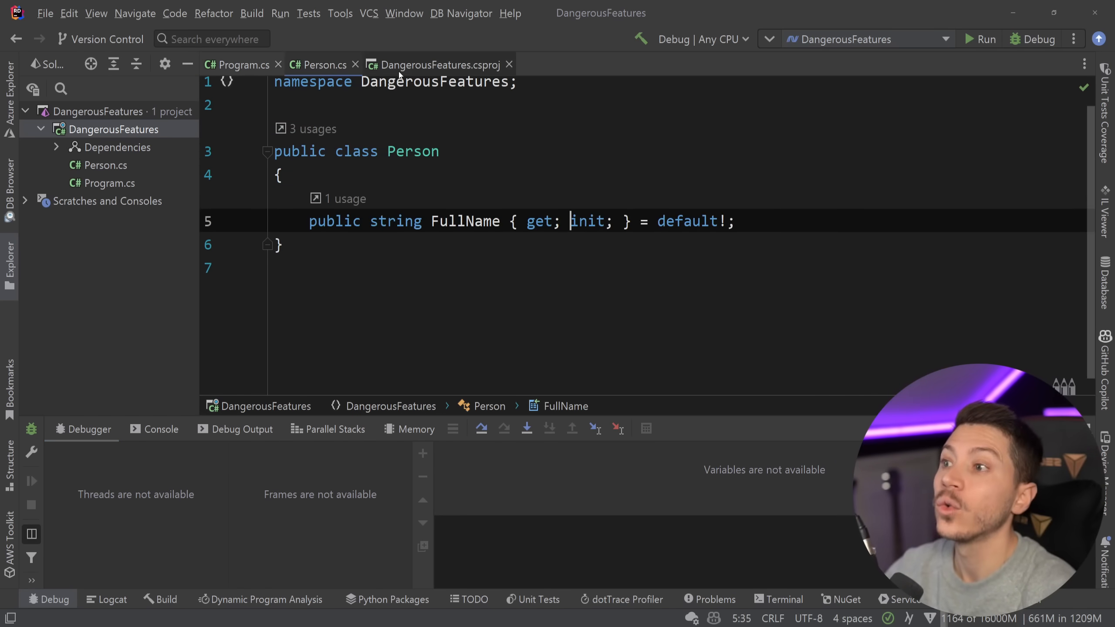
{"action": "type", "text": "required"}
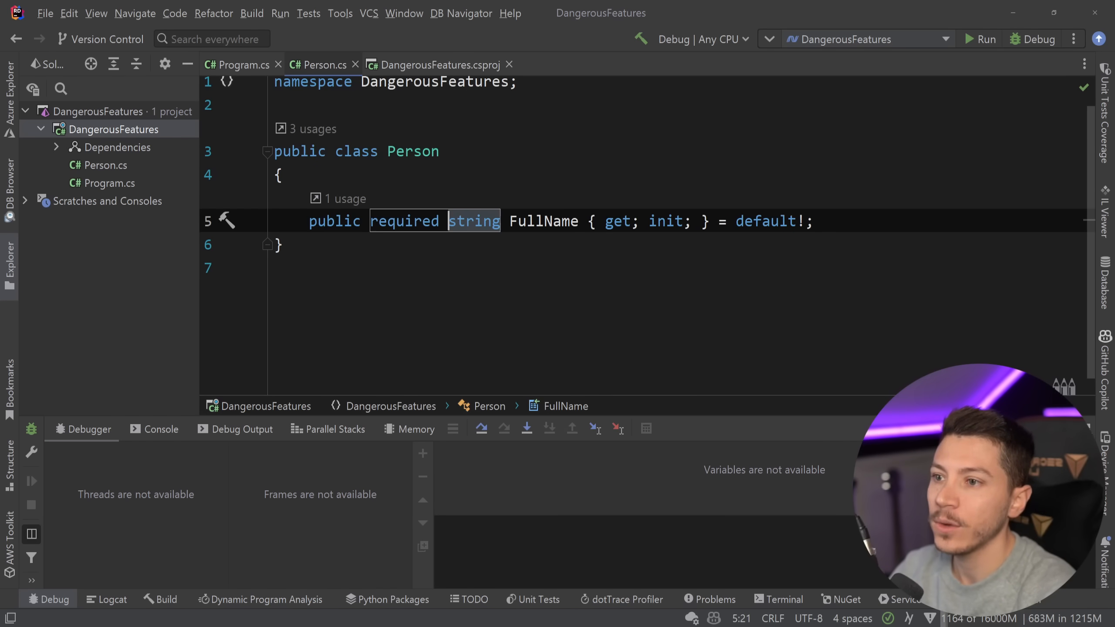
{"action": "key", "text": "BackSpace"}
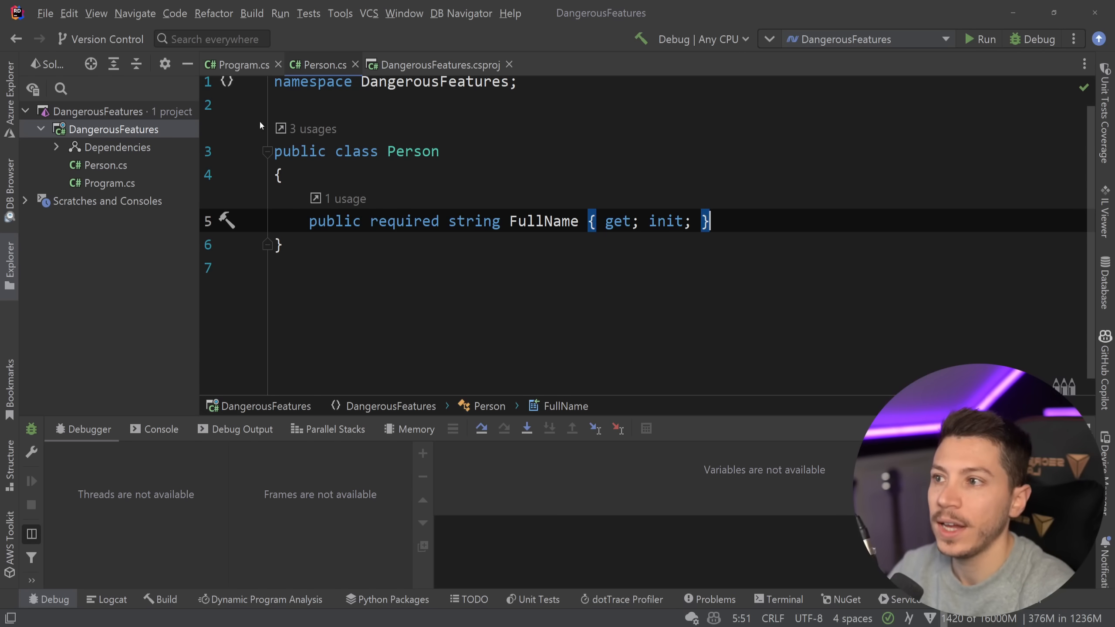
{"action": "left_click", "coordinate": [242, 64]}
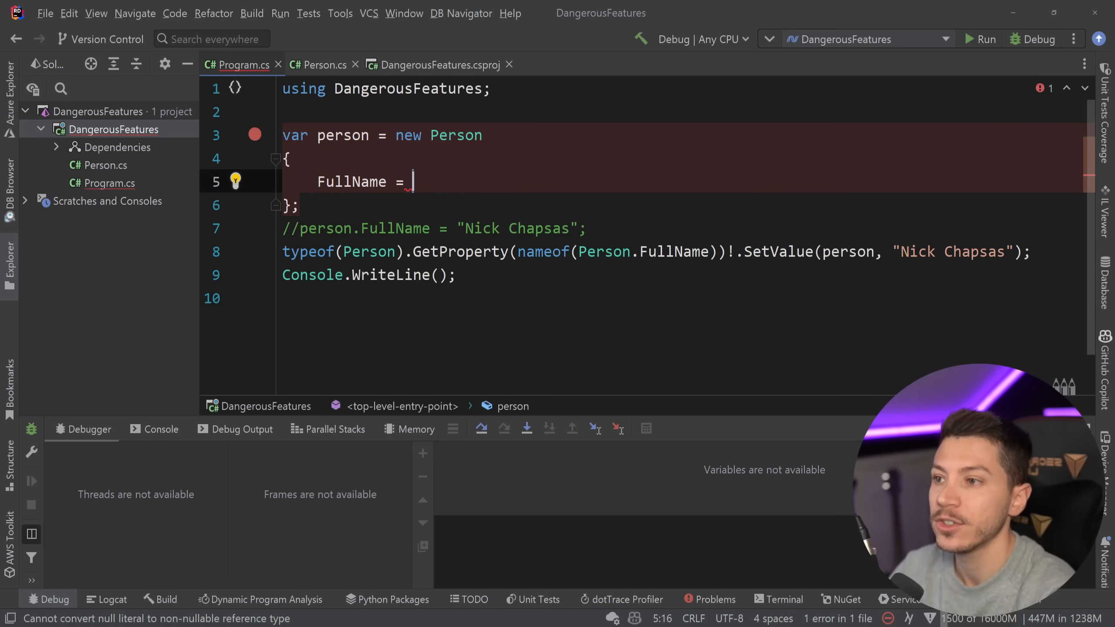
Initialise FullName to "John Doe", debug to see reflection overwrite it with "Nick Chapsas", then stop
{"action": "type", "text": "\""}
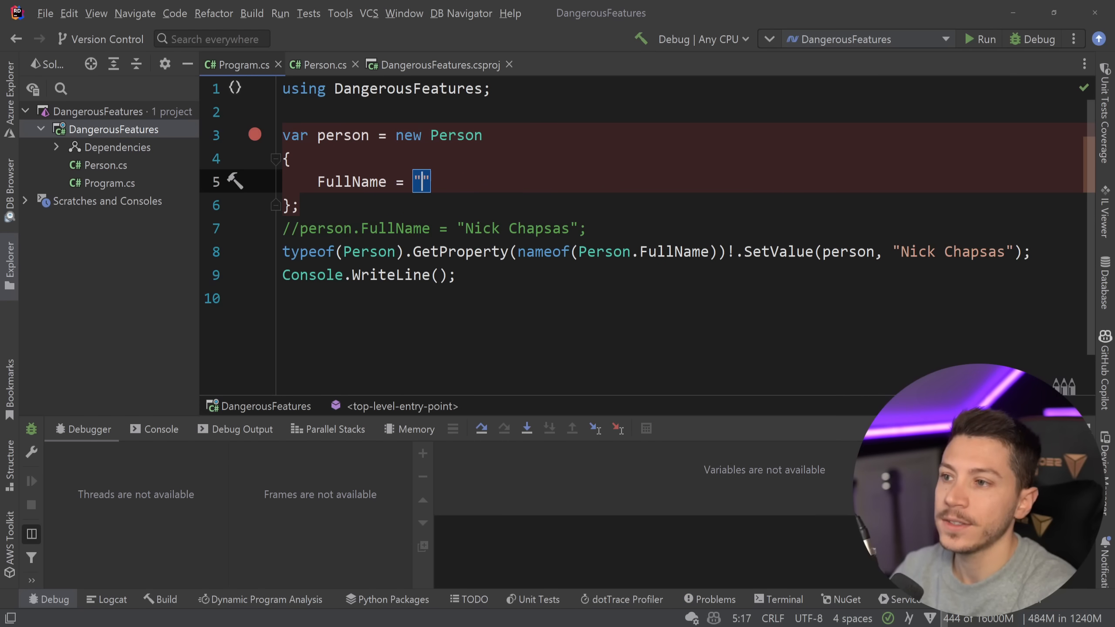
{"action": "type", "text": "John Doe"}
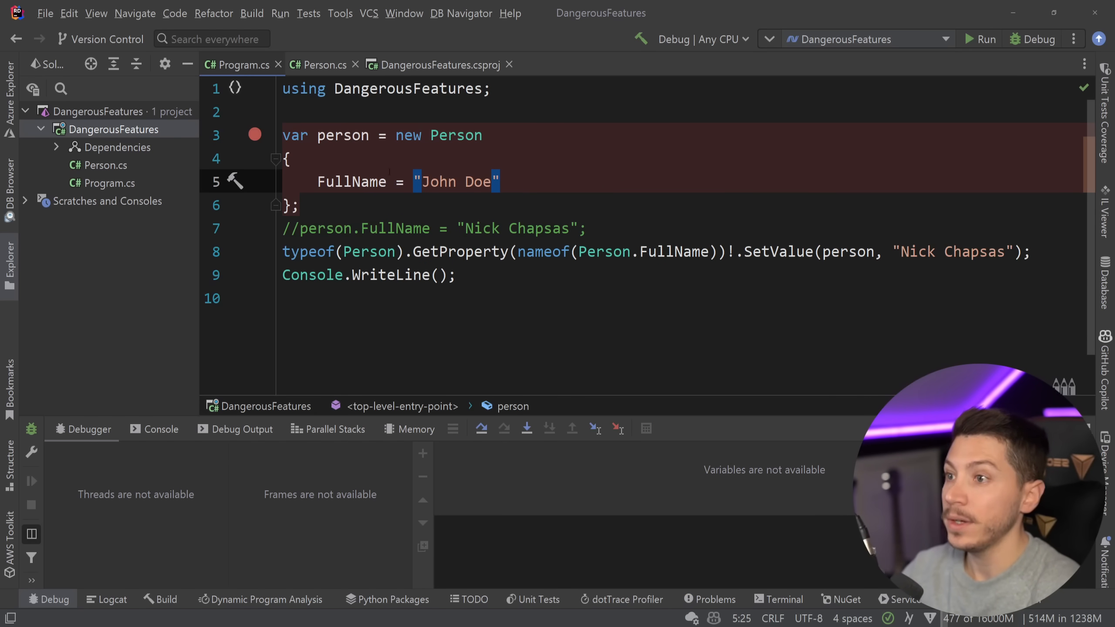
{"action": "left_click", "coordinate": [1038, 39]}
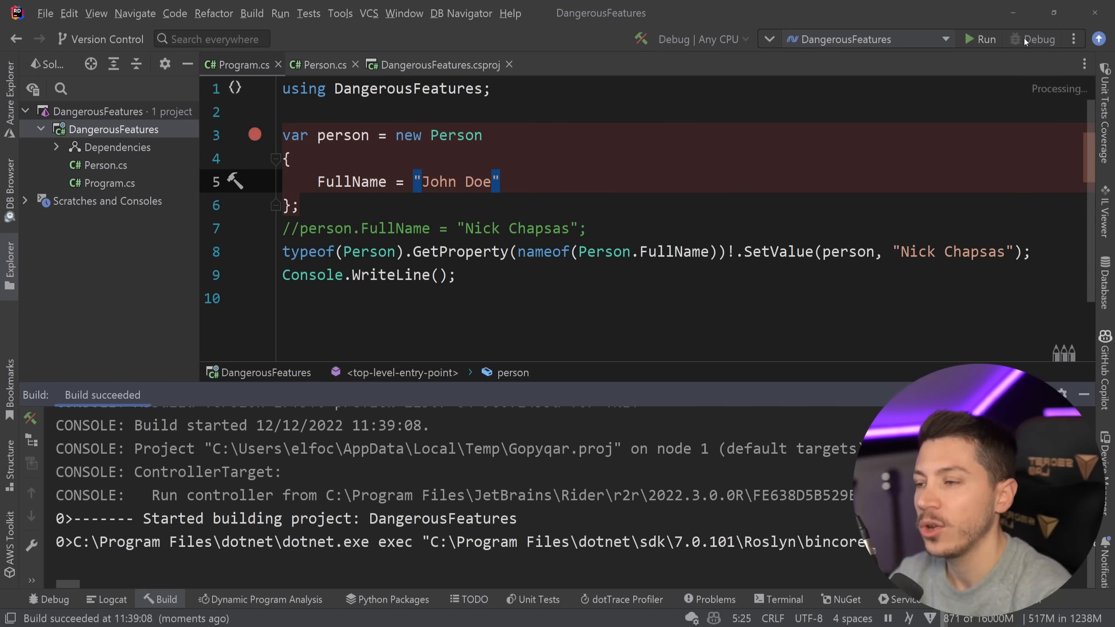
{"action": "left_click", "coordinate": [1037, 40]}
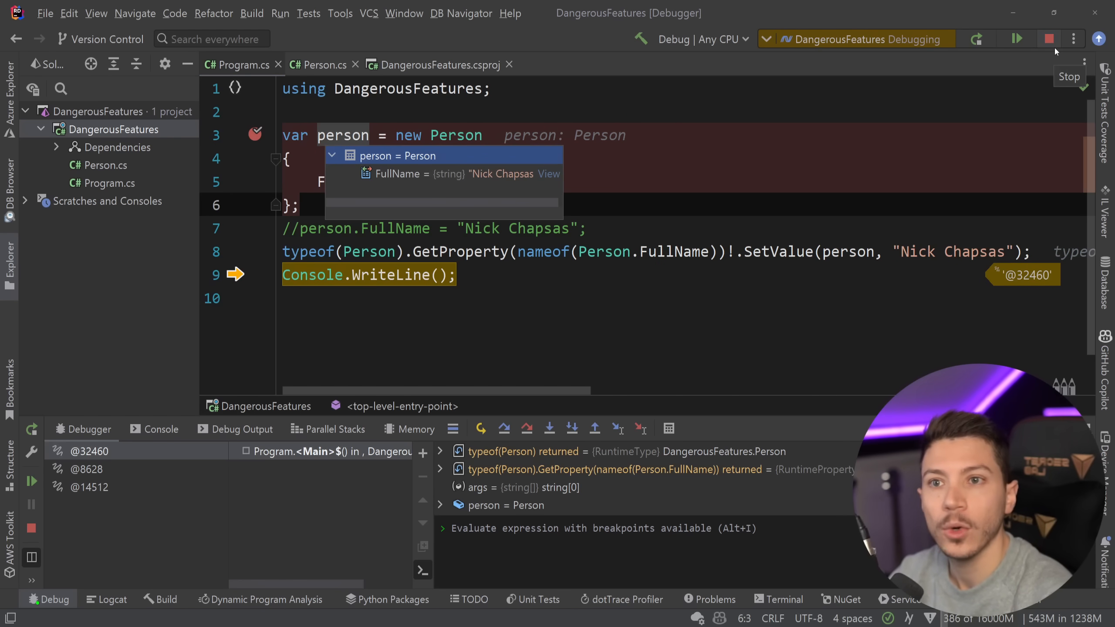
{"action": "left_click", "coordinate": [1048, 39]}
{"action": "type", "text": "v"}
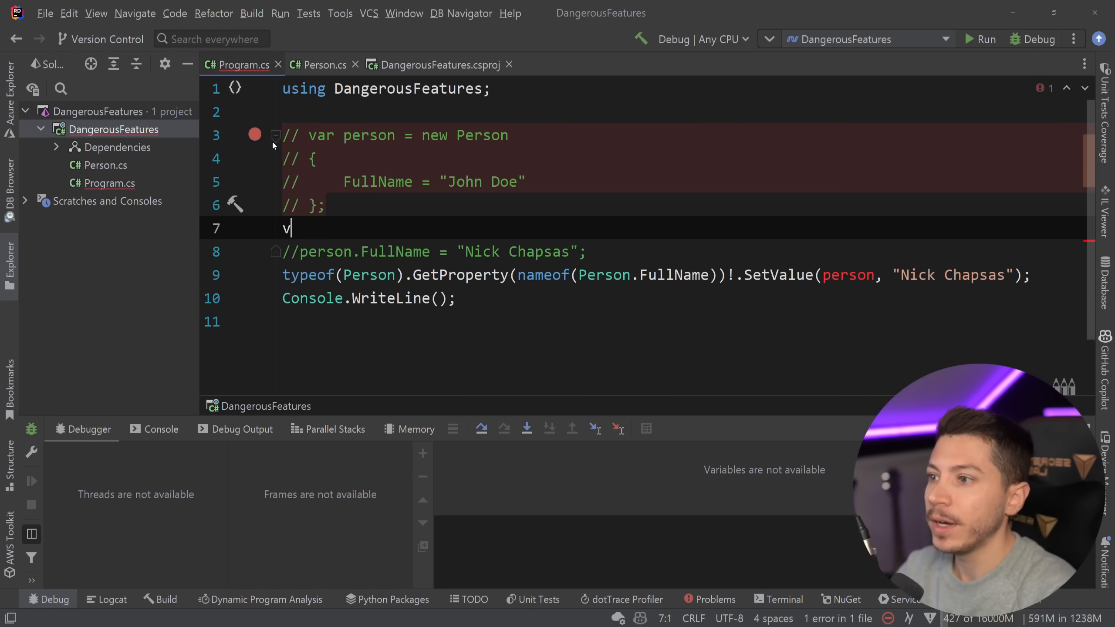
Begin a new line 'var person = Activator.' to create the person via Activator
{"action": "type", "text": "ar person ="}
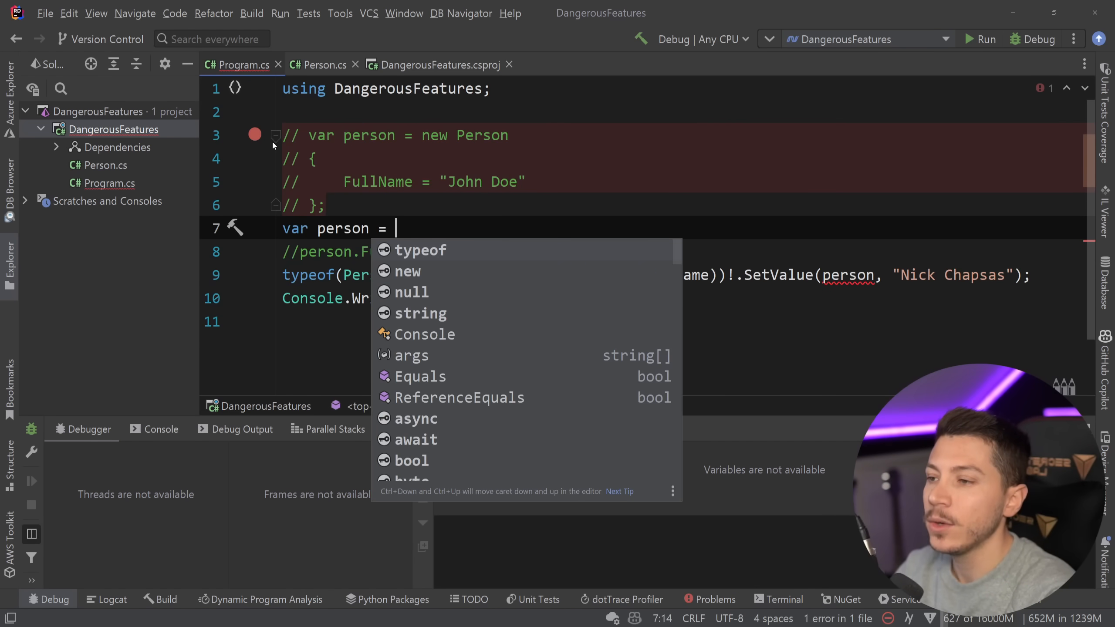
{"action": "type", "text": "Activator."}
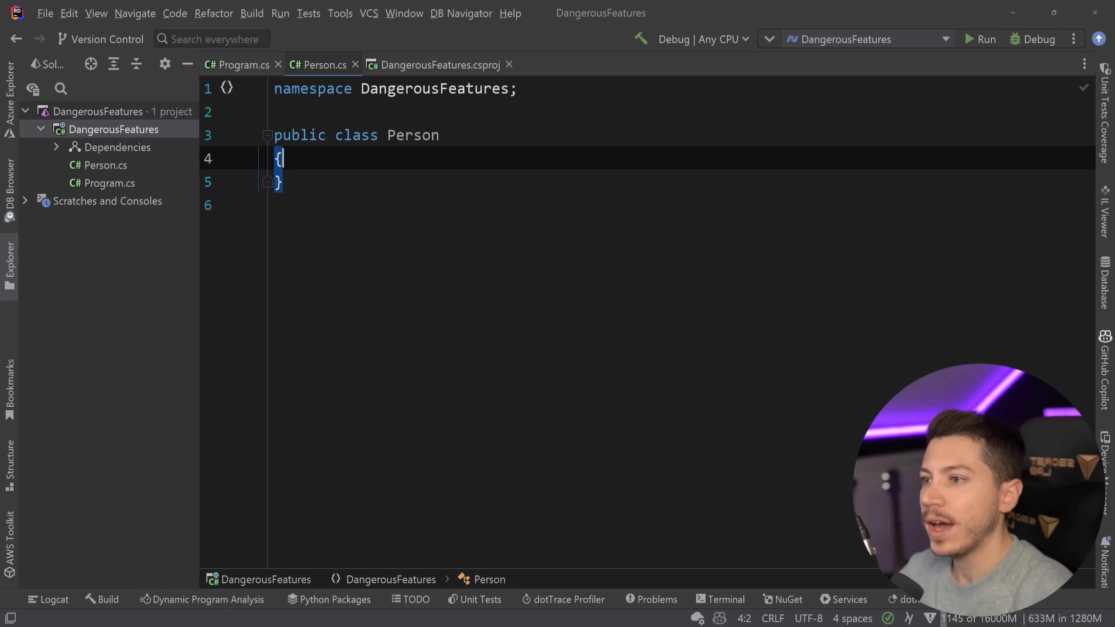
Rewrite Person as a positional record taking string FullName
{"action": "type", "text": "record"}
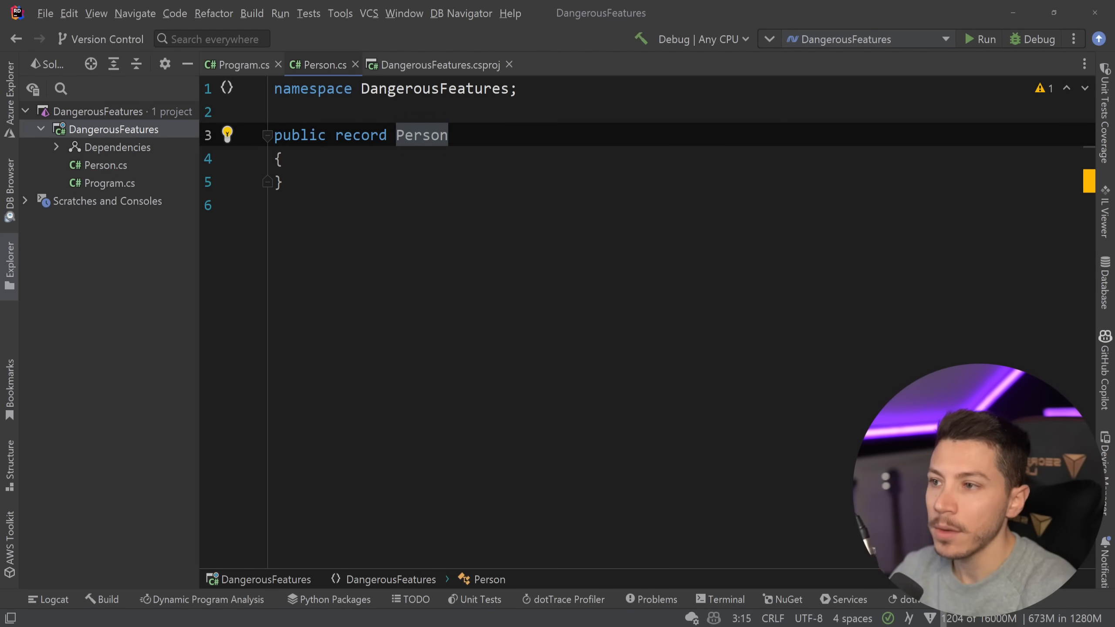
{"action": "type", "text": "(s"}
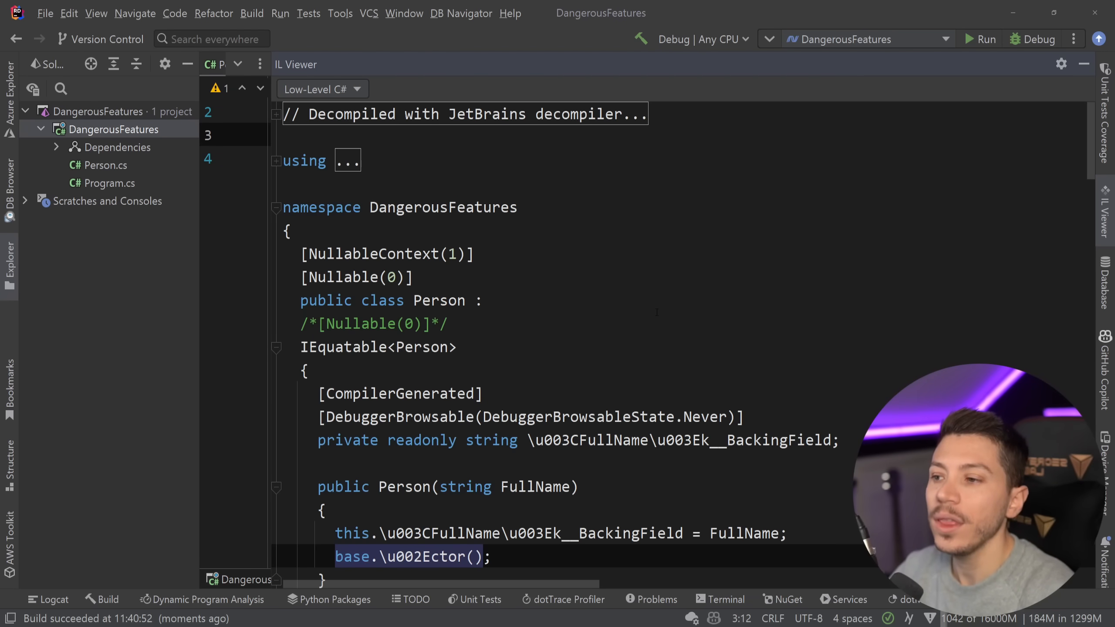
Review the decompiled record: IEquatable<Person>, Equals, Clone, copy constructor and Deconstruct
{"action": "scroll", "scroll_direction": "down", "scroll_amount": 3}
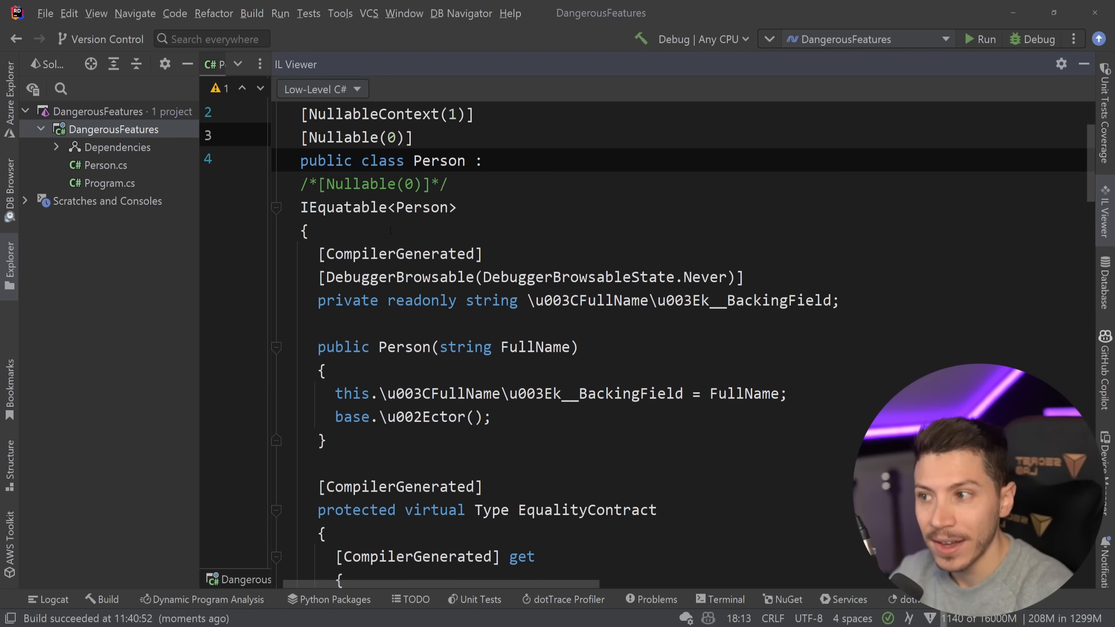
{"action": "double_click", "coordinate": [378, 208]}
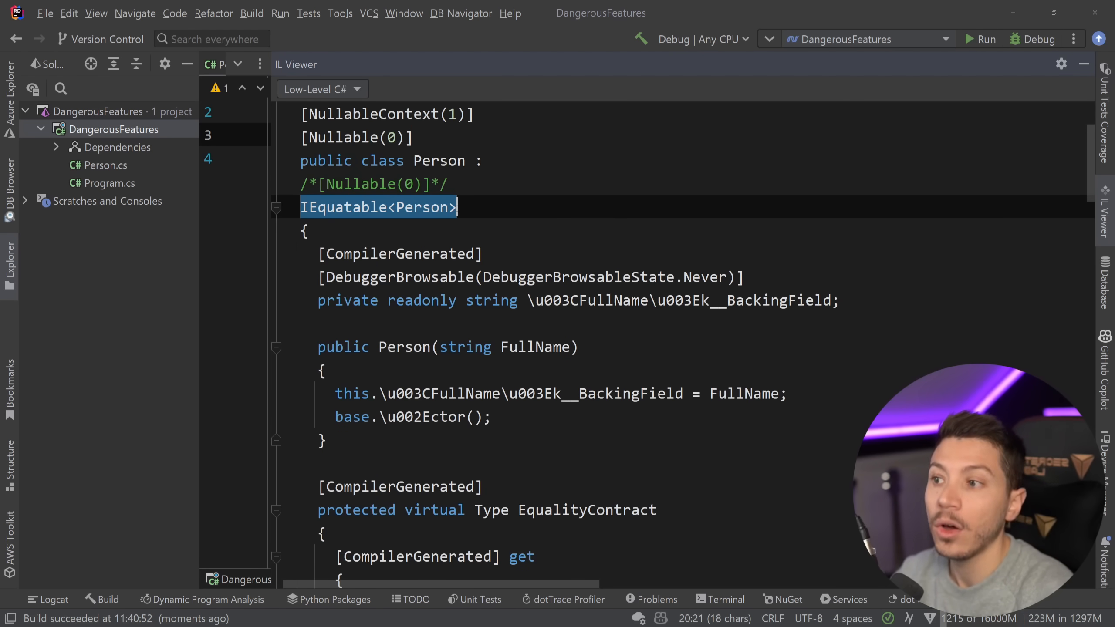
{"action": "scroll", "scroll_direction": "down", "scroll_amount": 3}
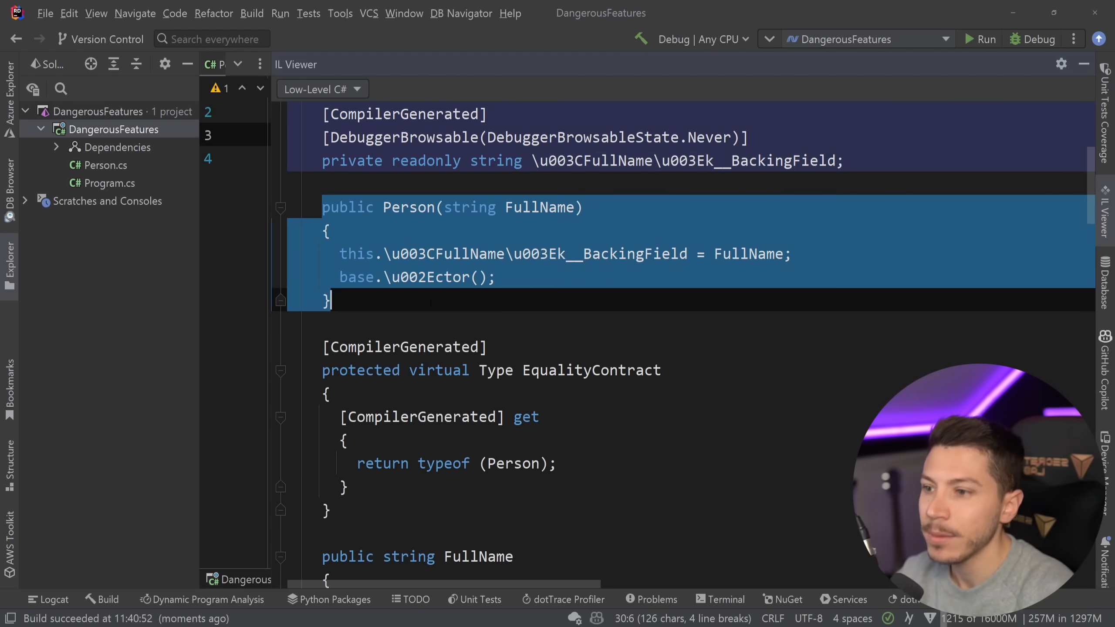
{"action": "scroll", "scroll_direction": "down", "scroll_amount": 3}
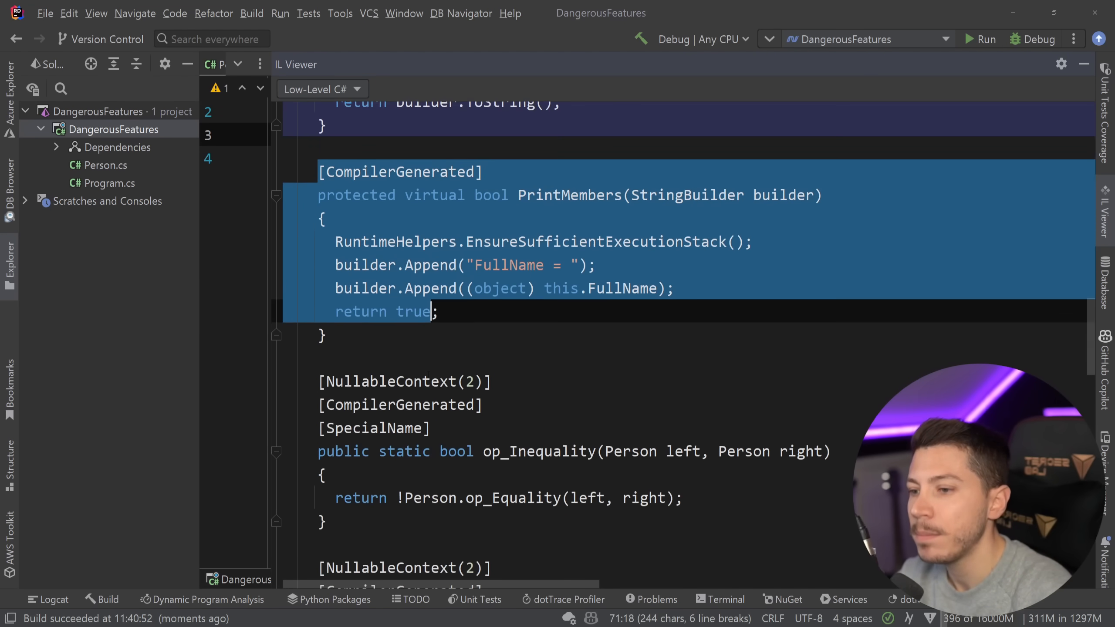
{"action": "scroll", "scroll_direction": "up", "scroll_amount": 3}
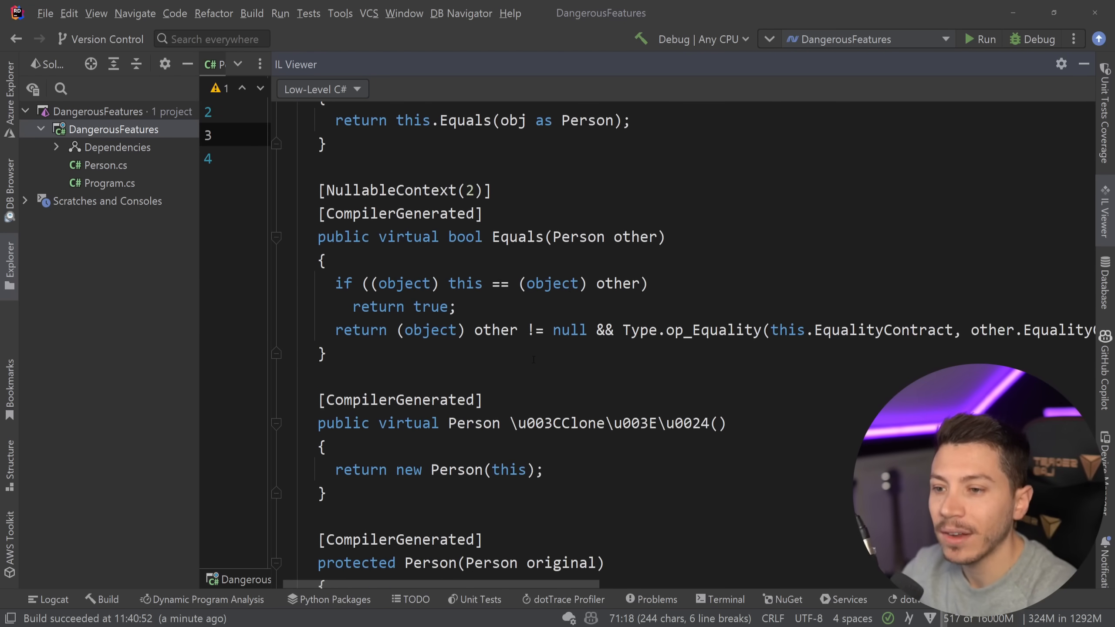
{"action": "scroll", "scroll_direction": "down", "scroll_amount": 3}
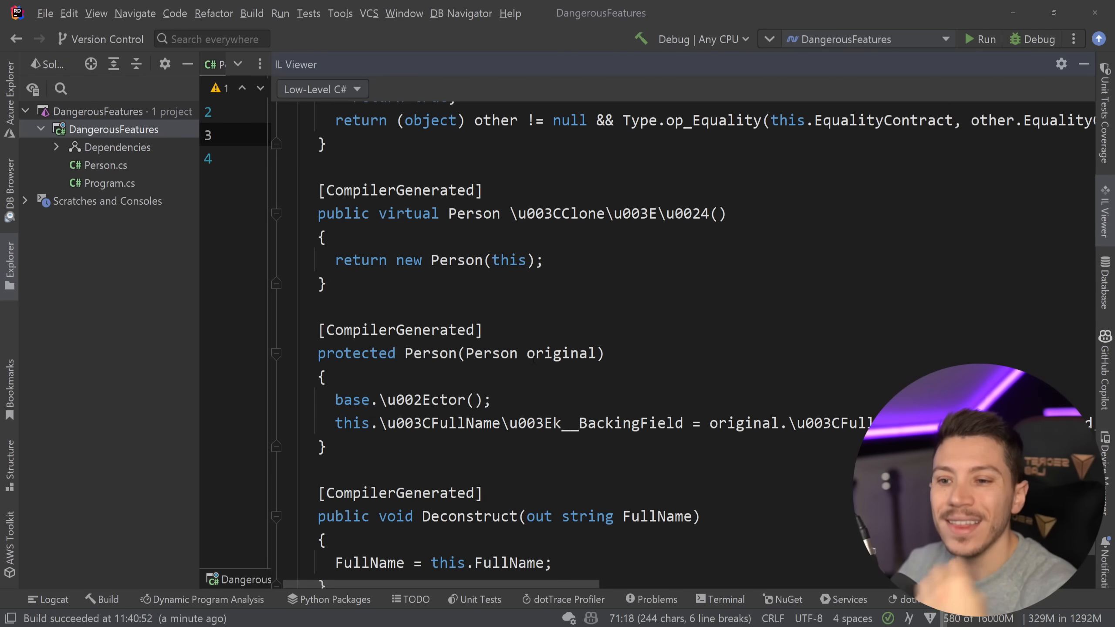
Back in Person.cs, try 'record struct', revert it, and start replacing public with 'f'
{"action": "left_click", "coordinate": [319, 65]}
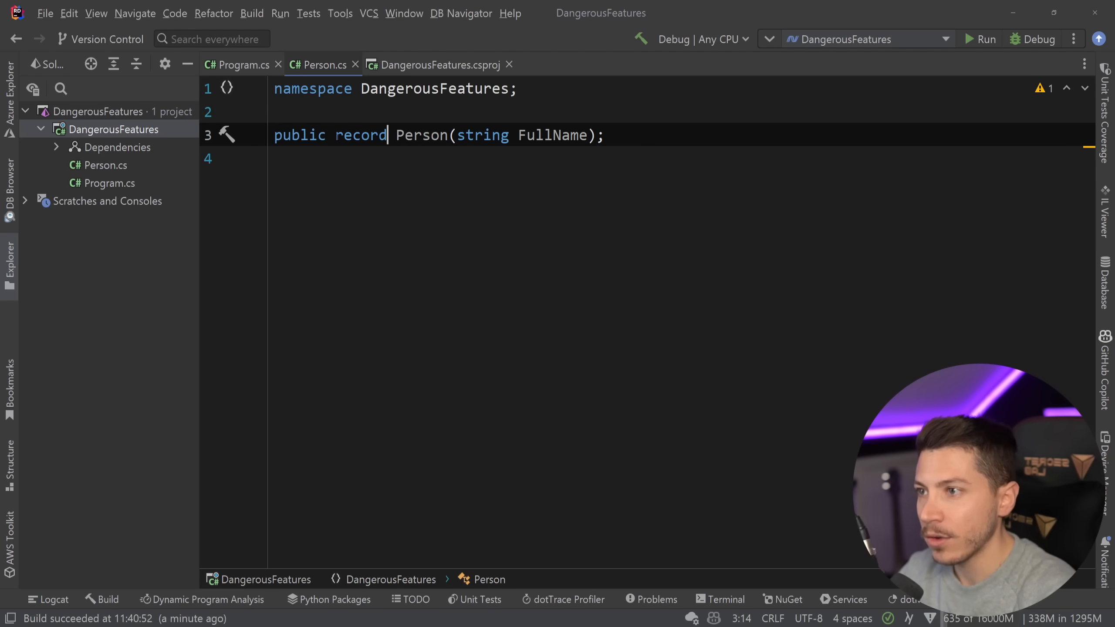
{"action": "type", "text": "struct"}
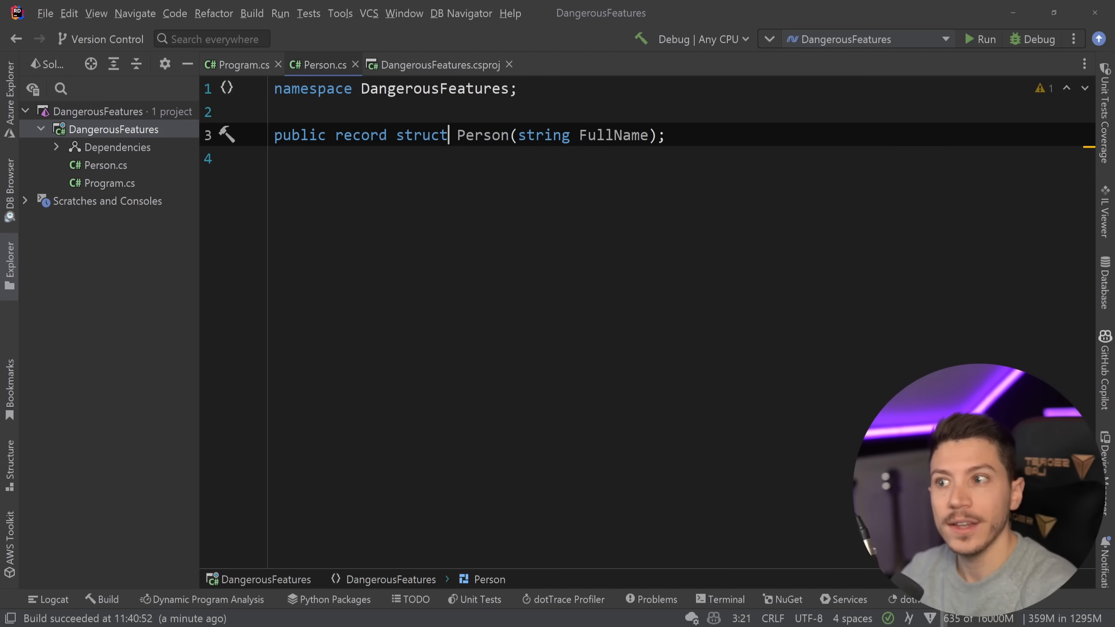
{"action": "key", "text": "Backspace"}
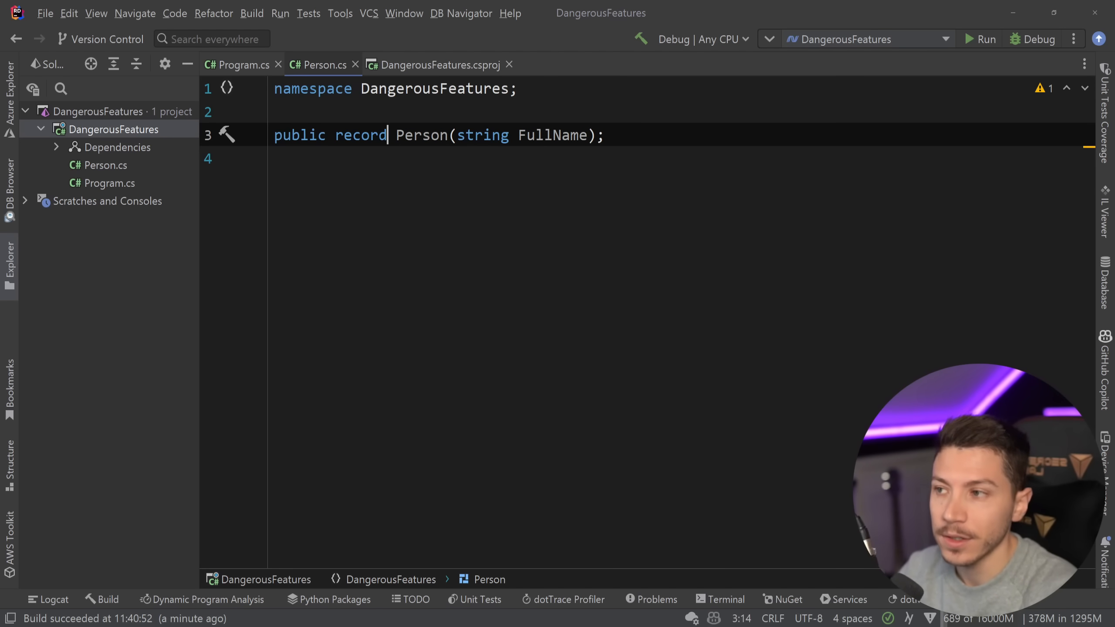
{"action": "type", "text": "f"}
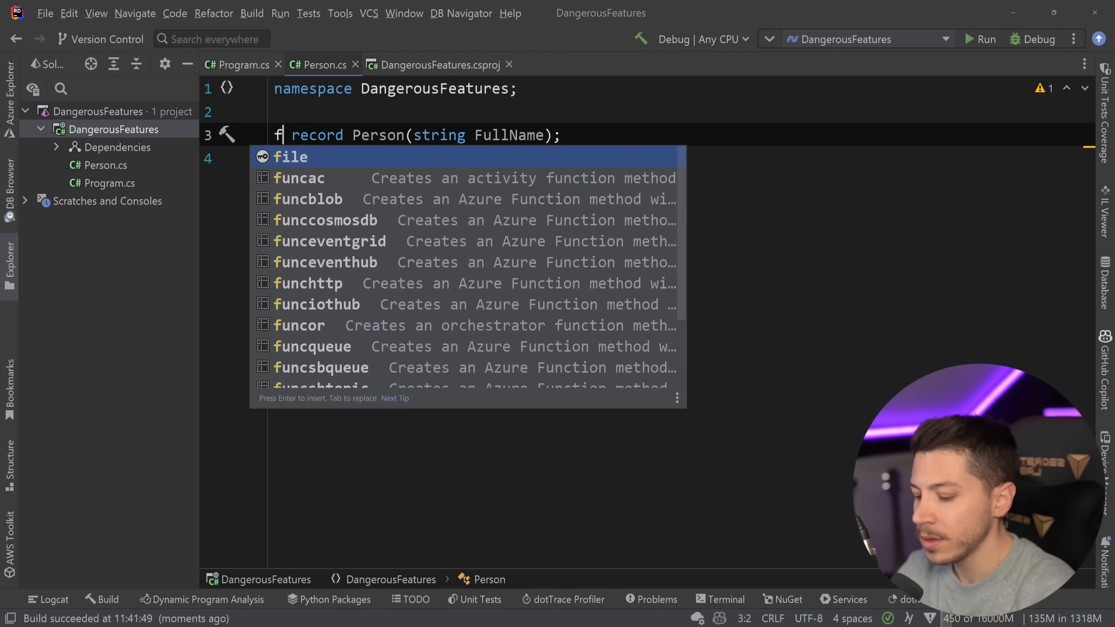
Accept the file modifier so the declaration reads file record Person(string FullName)
{"action": "key", "text": "Enter"}
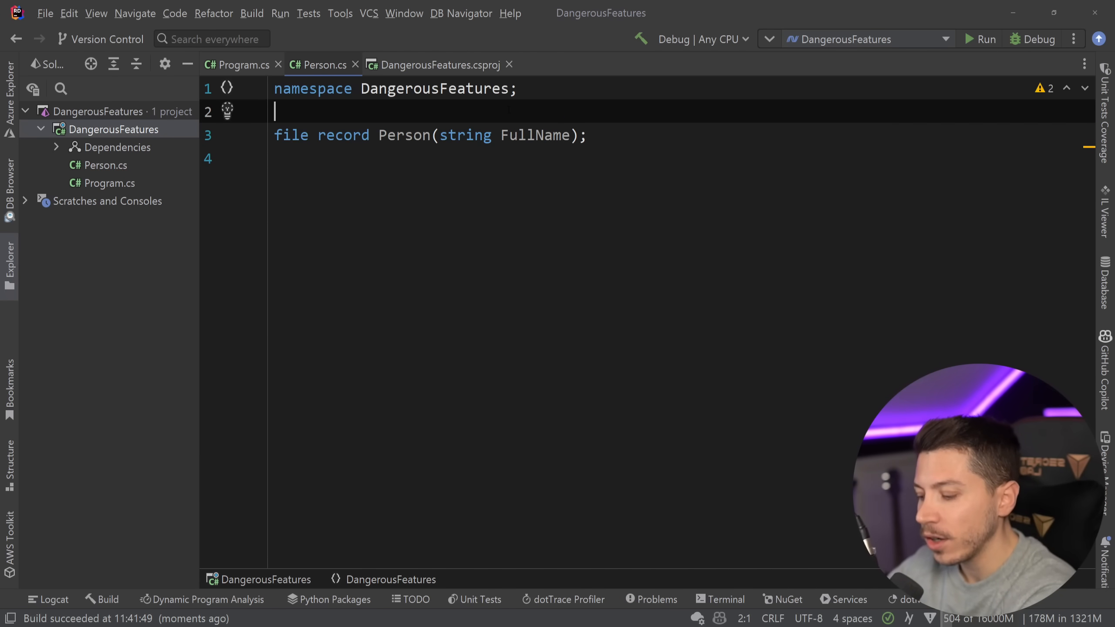
{"action": "double_click", "coordinate": [404, 135]}
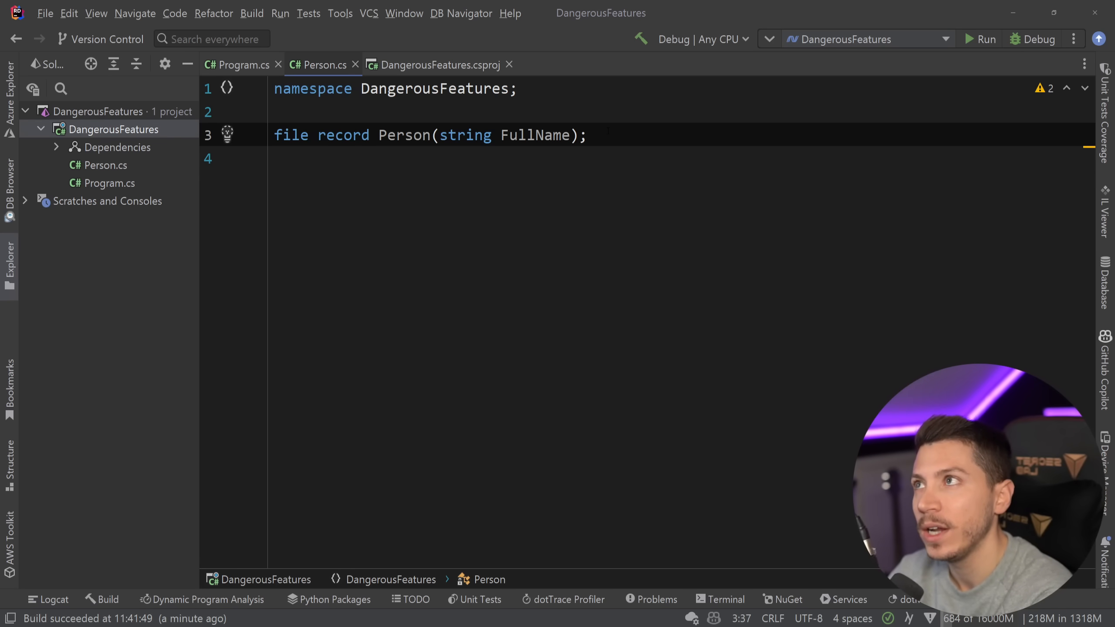
{"action": "left_click", "coordinate": [587, 135]}
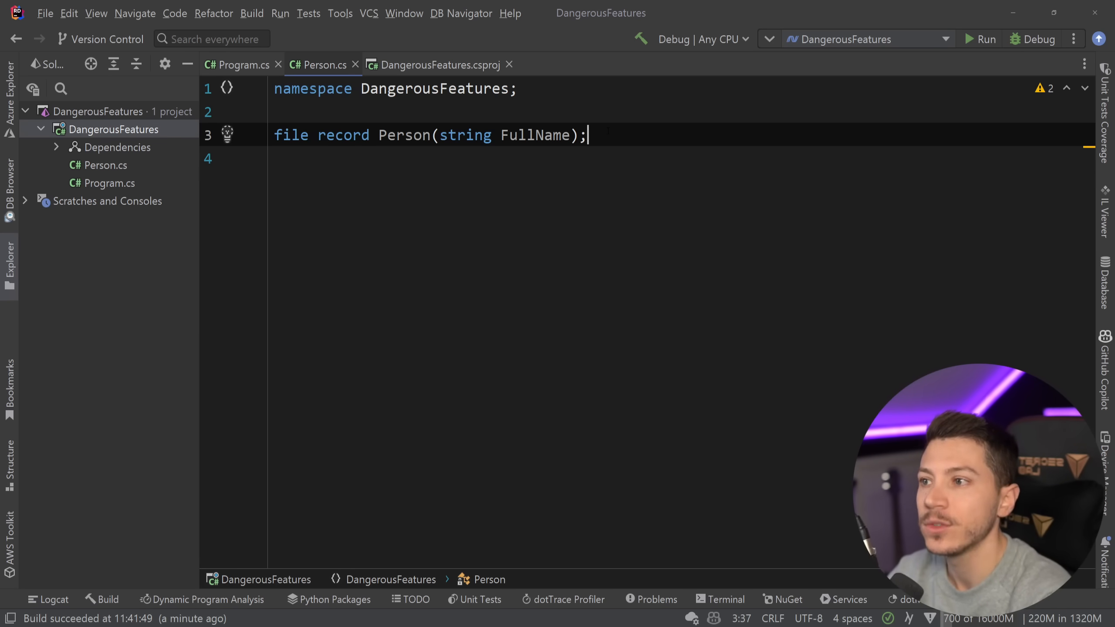